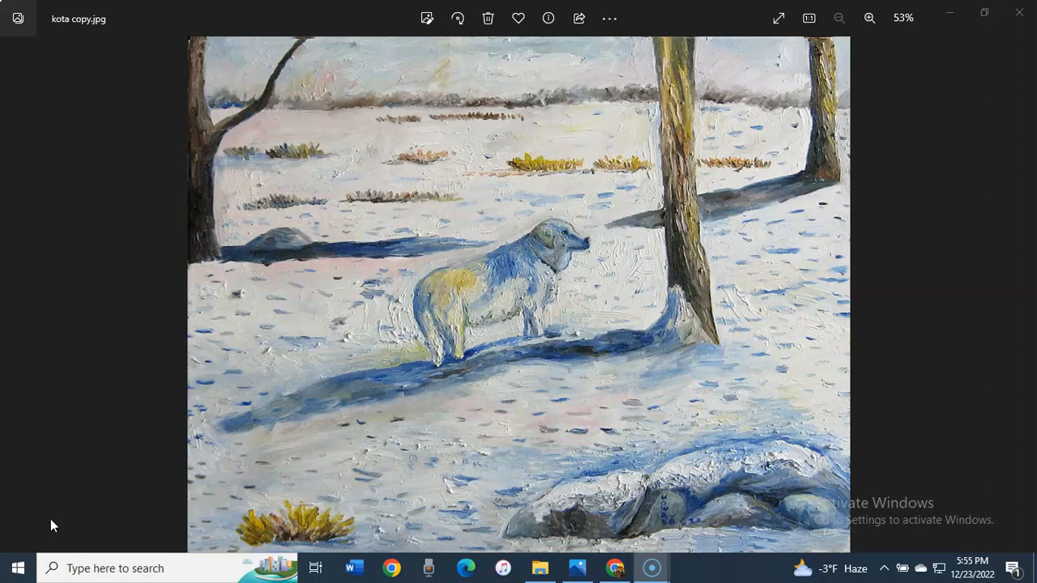
mouse_move(511, 269)
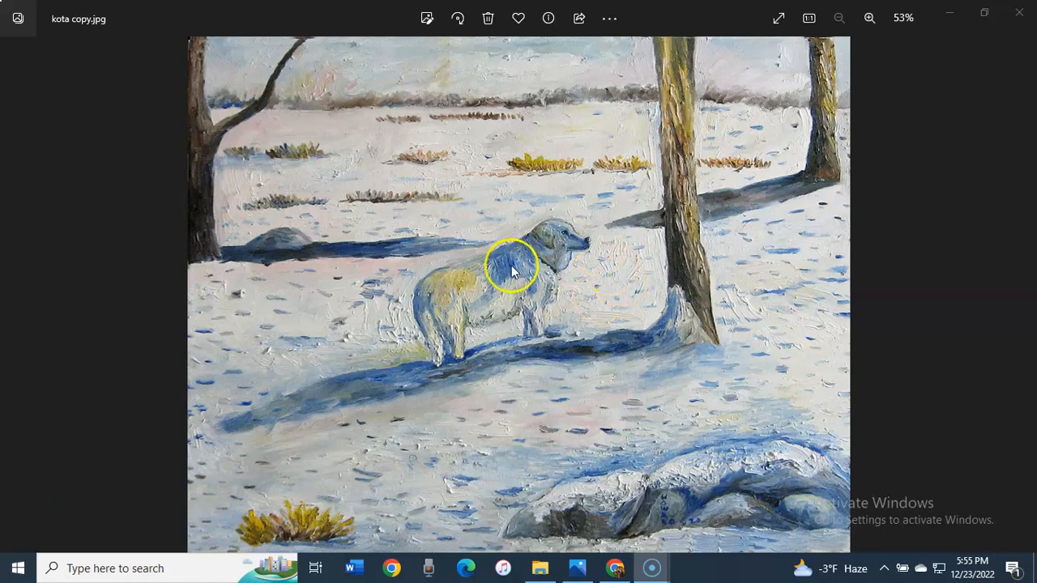
mouse_move(506, 306)
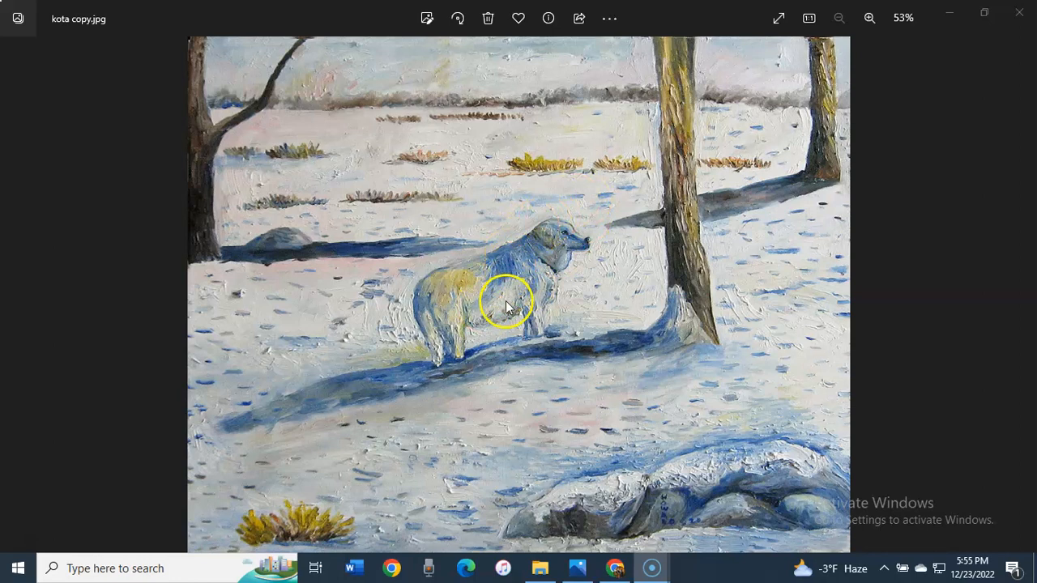
mouse_move(427, 315)
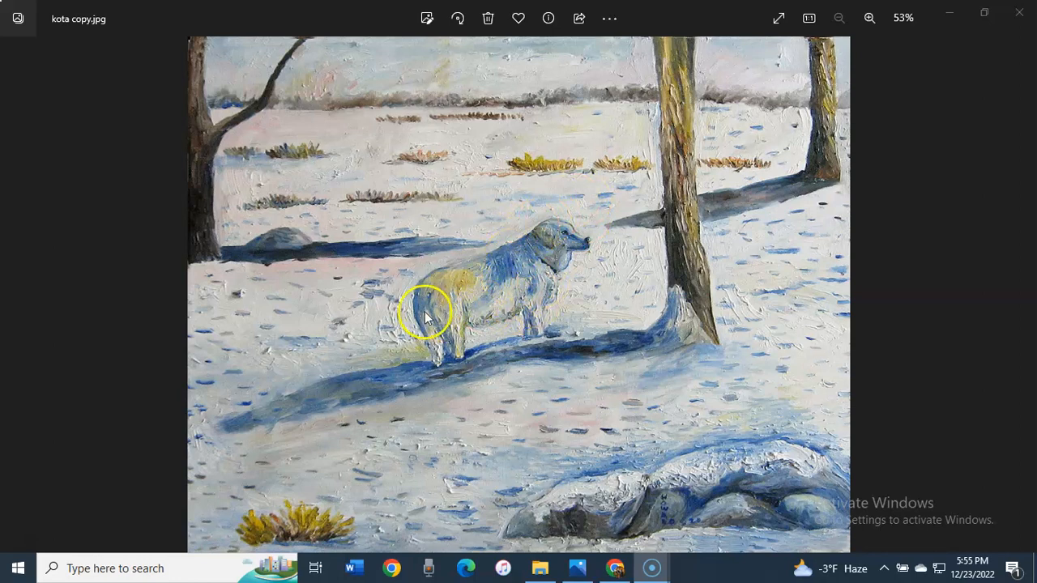
mouse_move(466, 356)
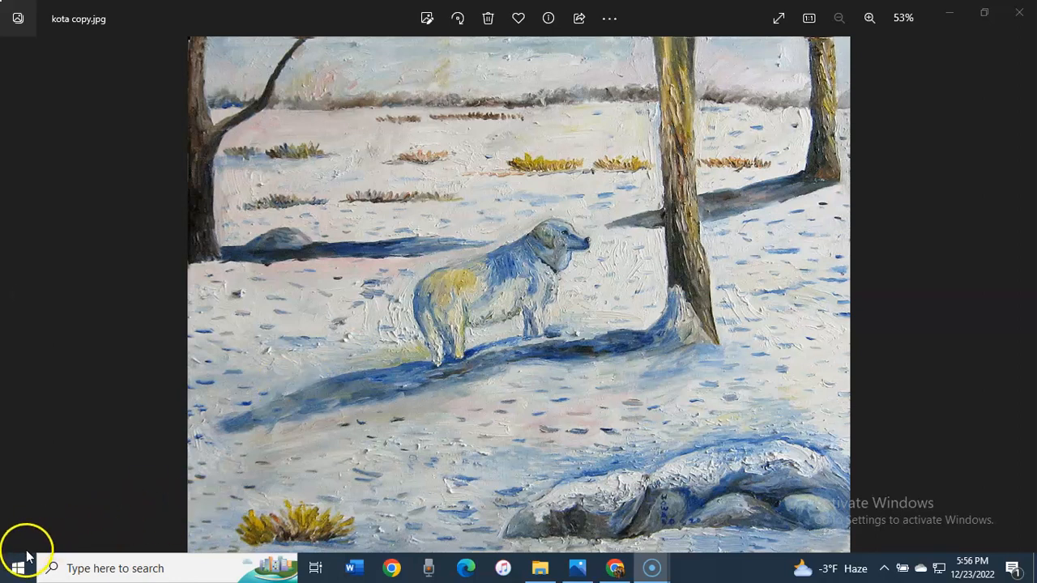
mouse_move(42, 503)
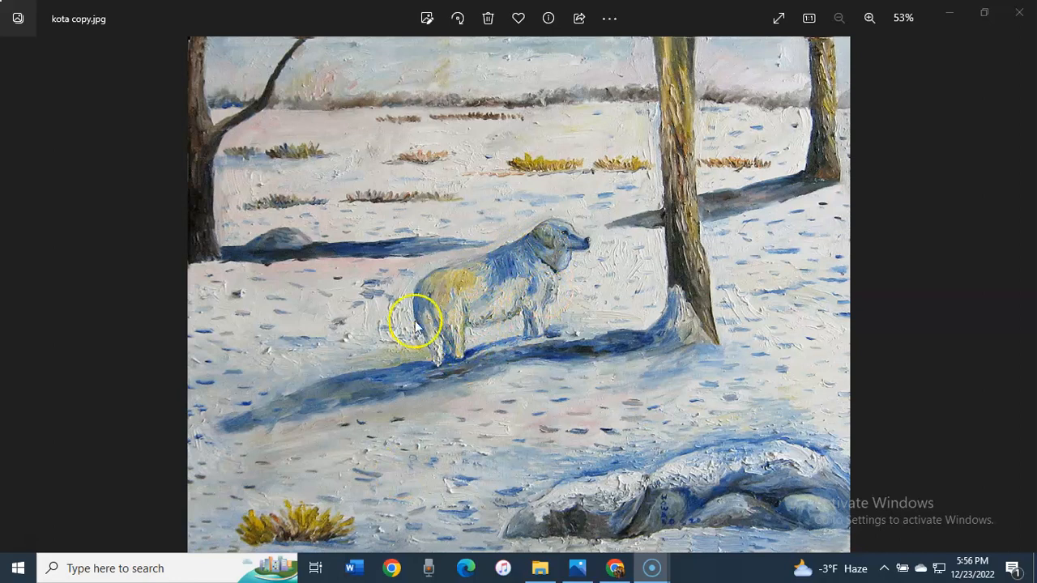
mouse_move(494, 305)
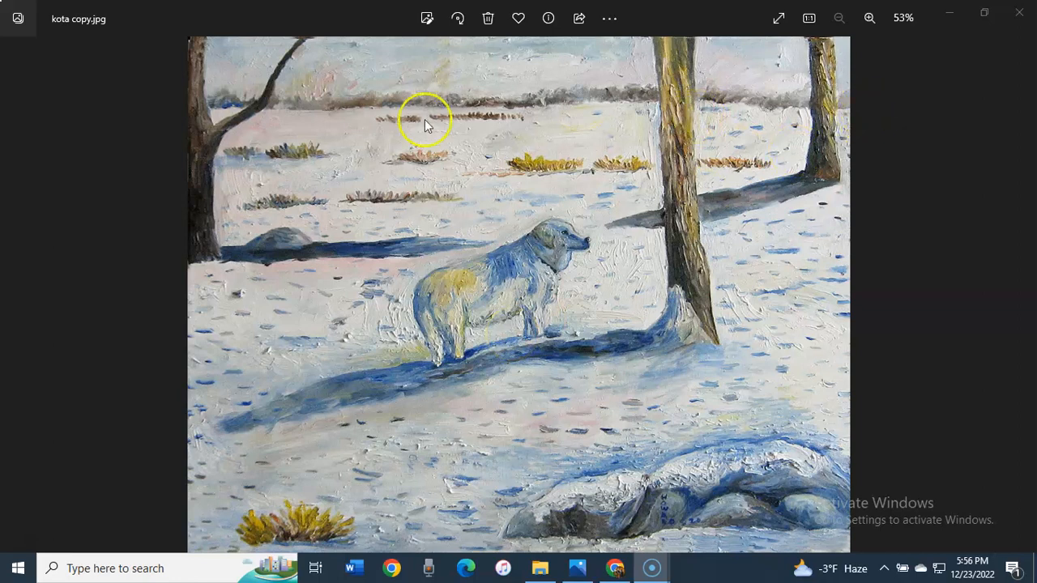
mouse_move(9, 283)
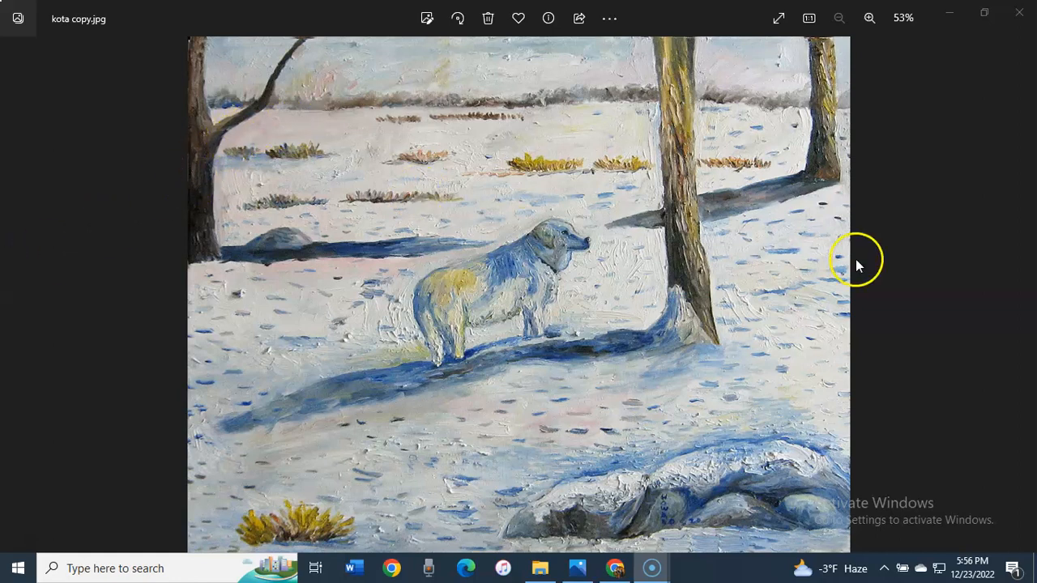
mouse_move(664, 353)
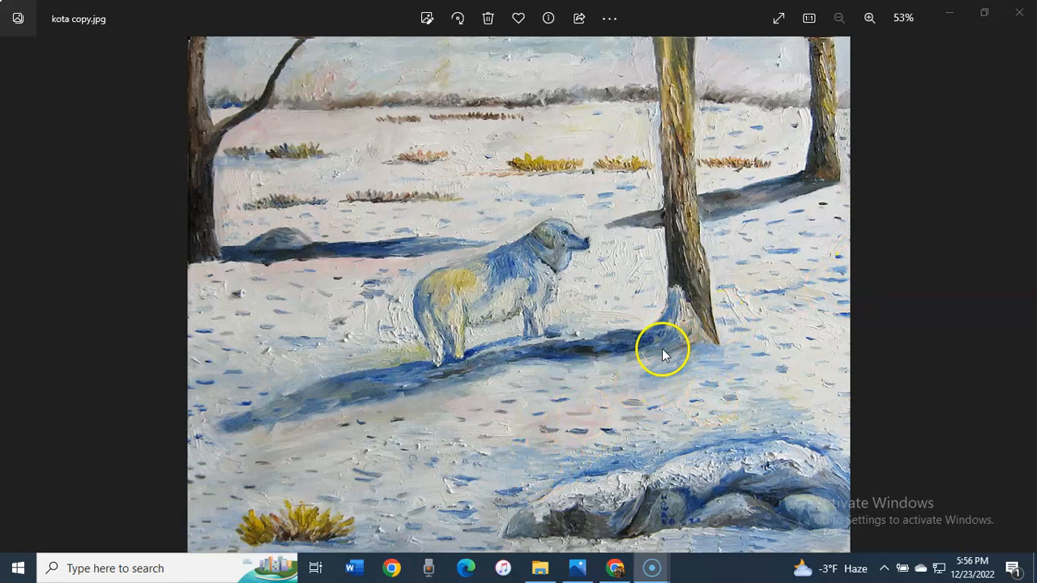
mouse_move(862, 249)
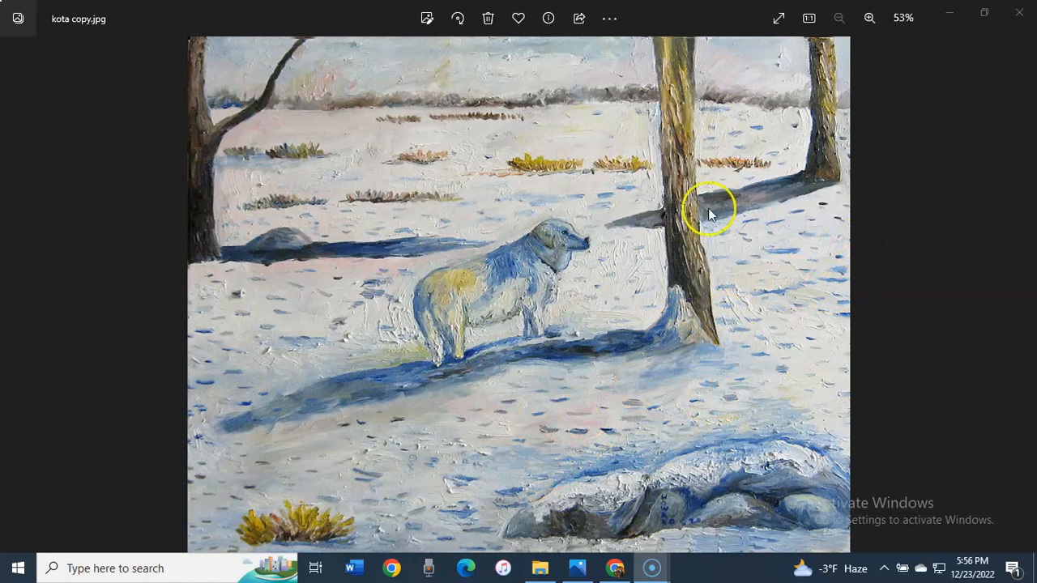
mouse_move(640, 230)
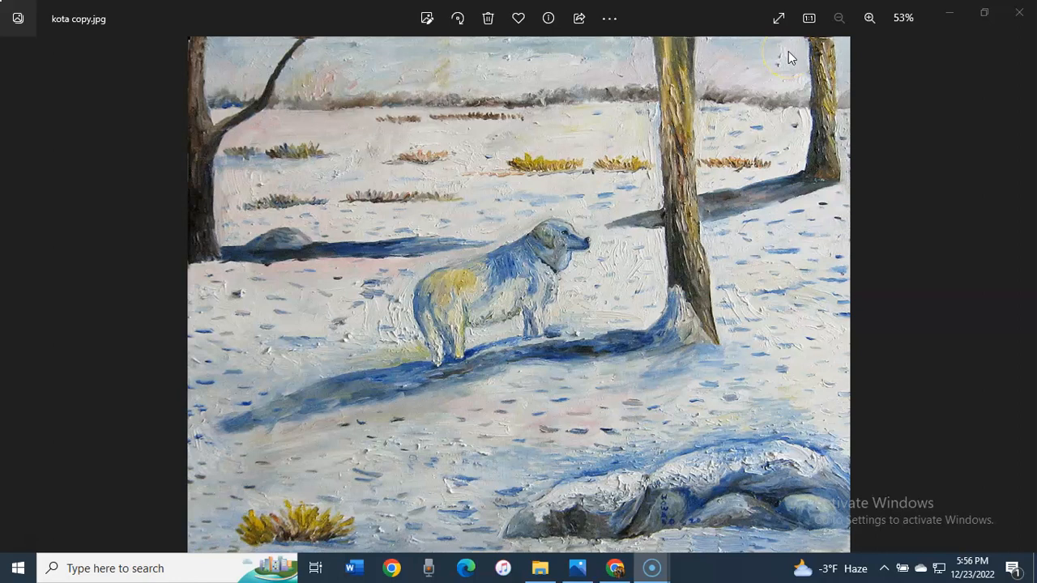
mouse_move(656, 114)
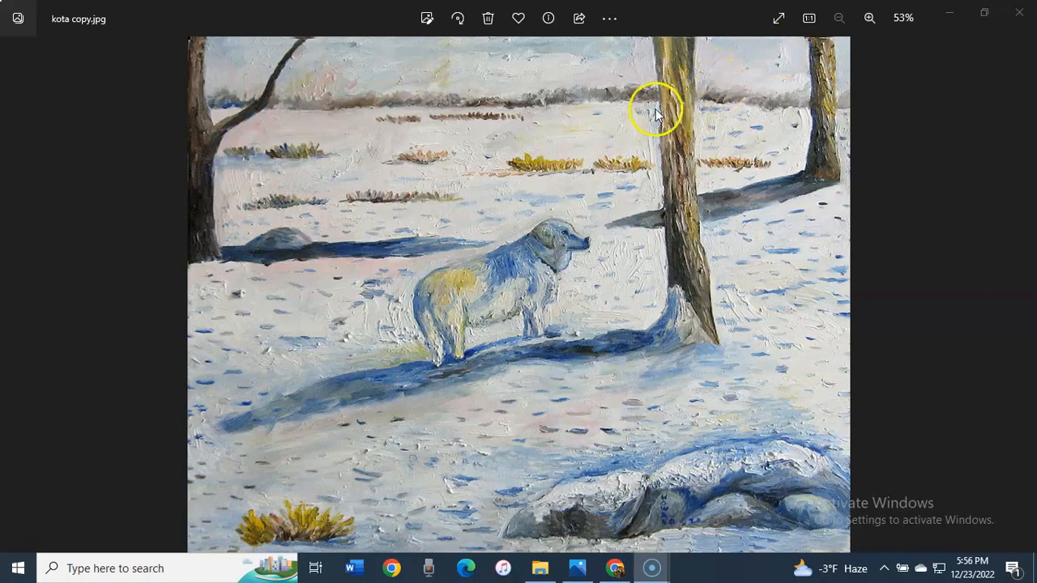
mouse_move(742, 73)
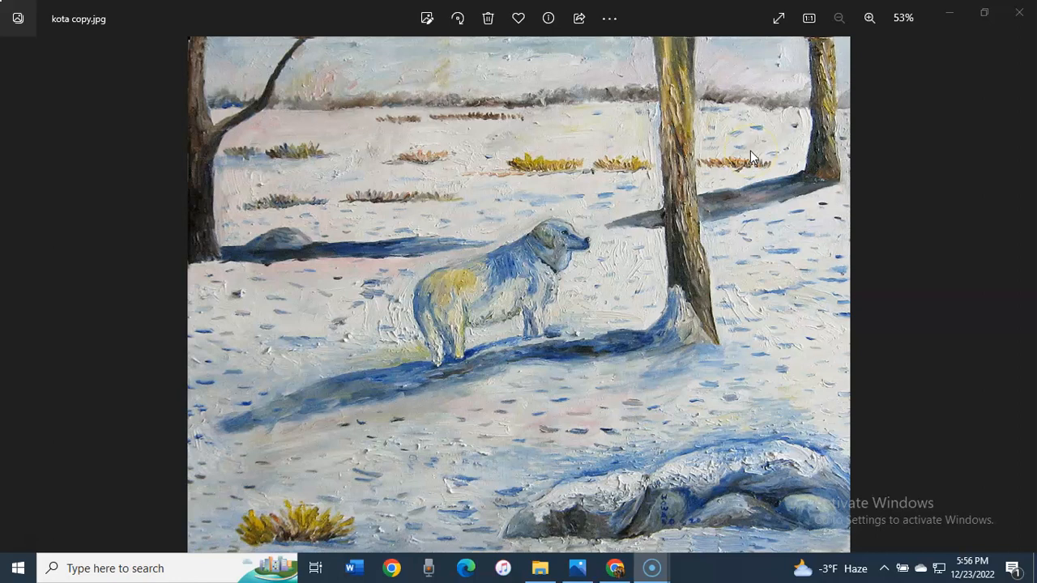
mouse_move(663, 230)
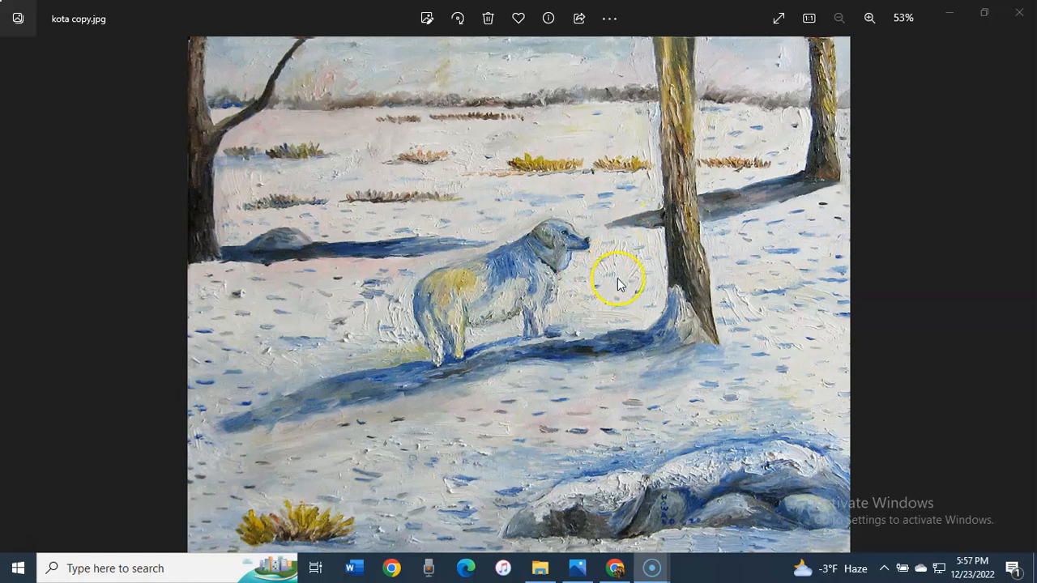
mouse_move(502, 307)
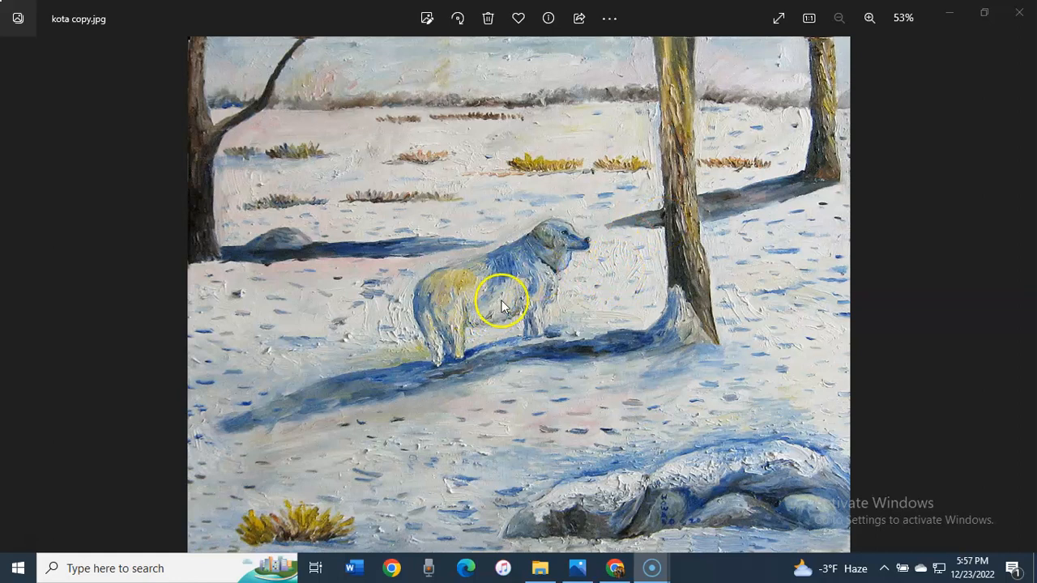
mouse_move(716, 340)
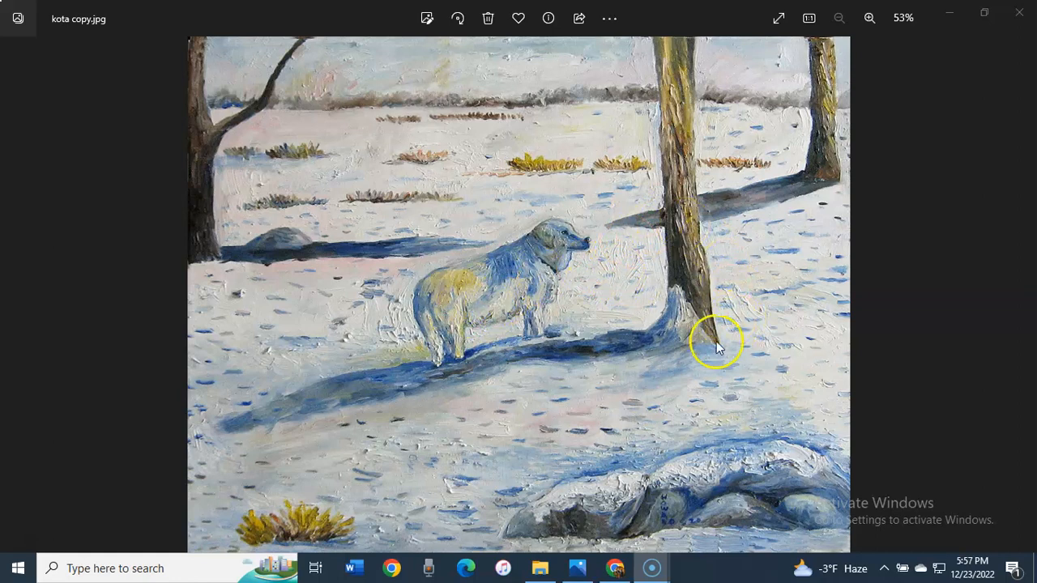
mouse_move(859, 273)
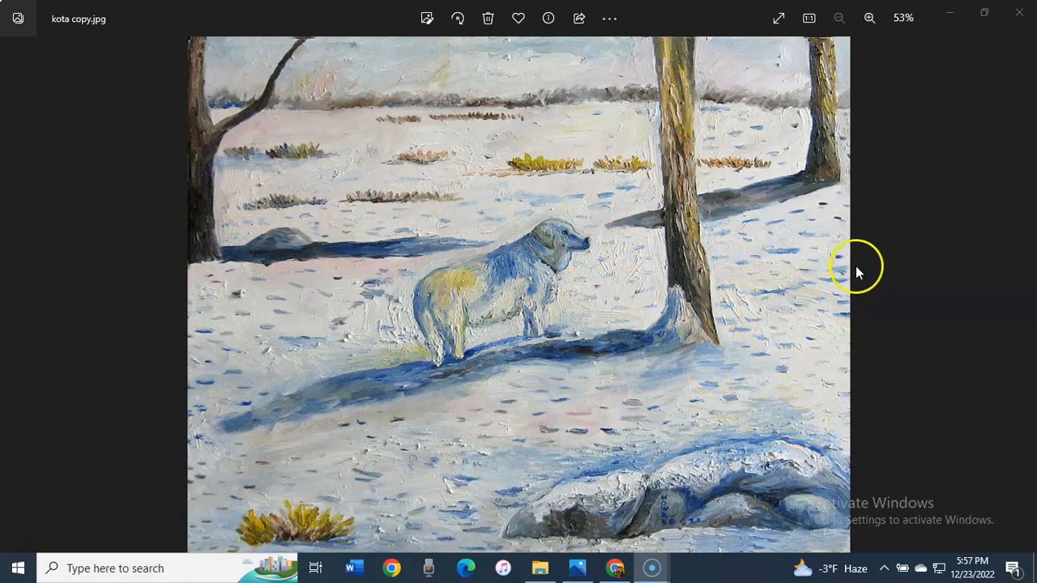
mouse_move(842, 274)
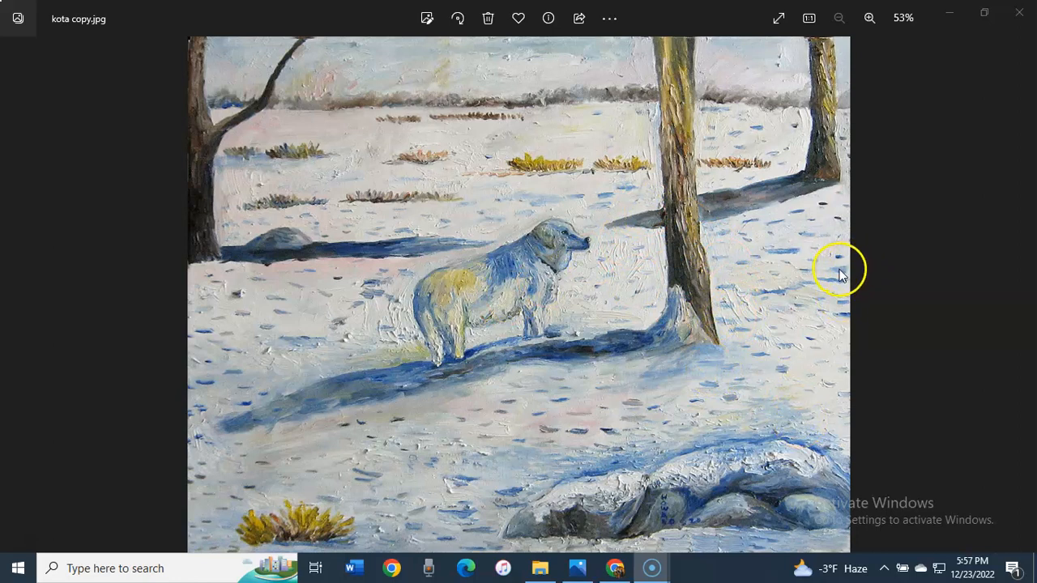
mouse_move(716, 332)
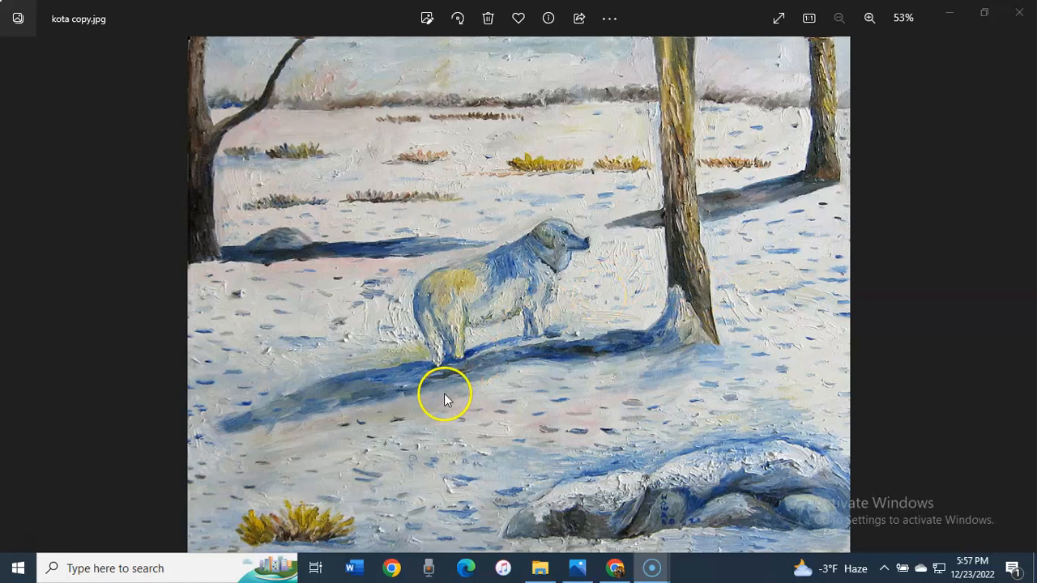
mouse_move(473, 463)
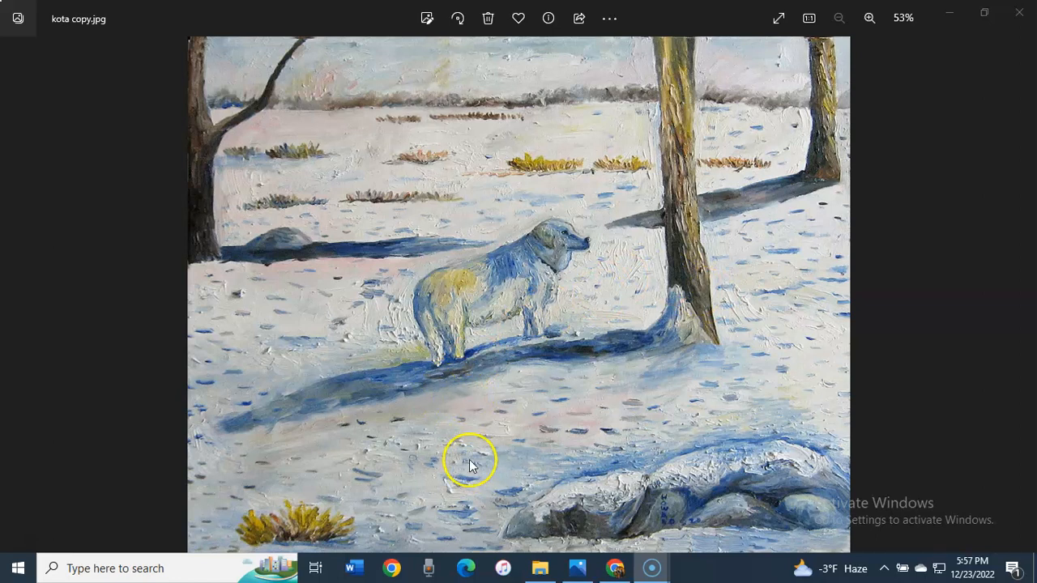
mouse_move(389, 445)
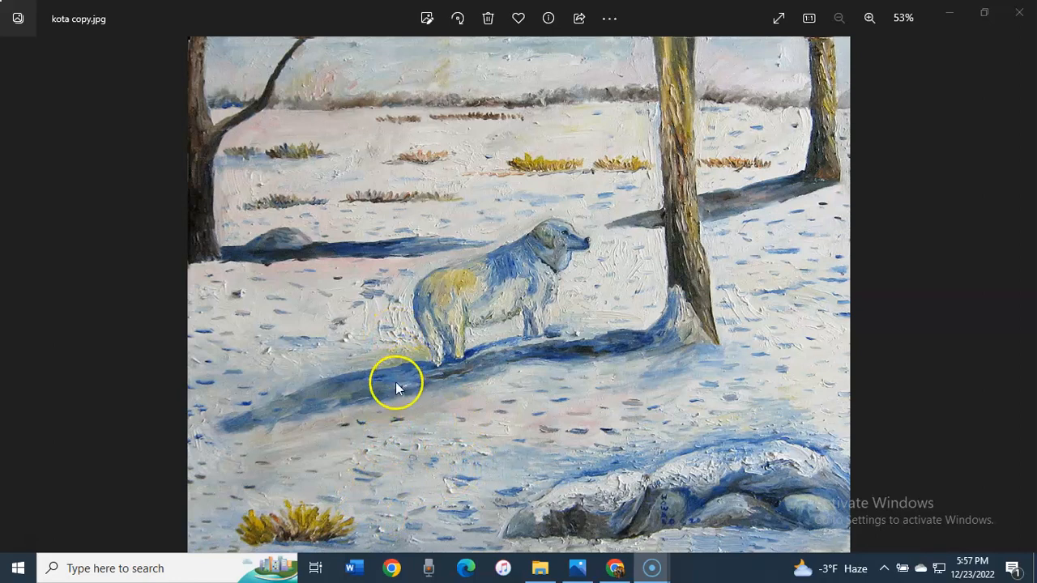
mouse_move(725, 246)
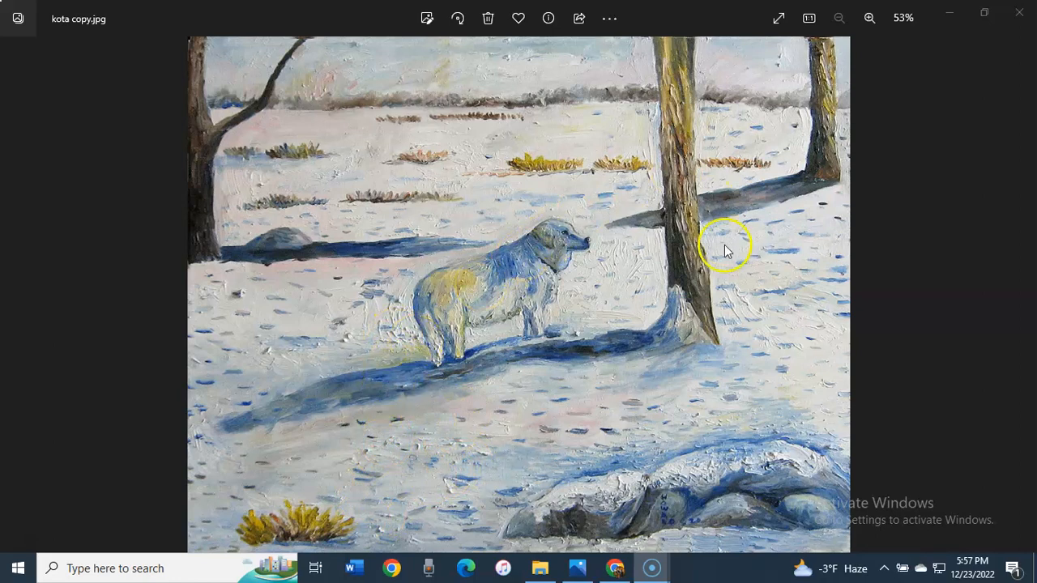
mouse_move(635, 360)
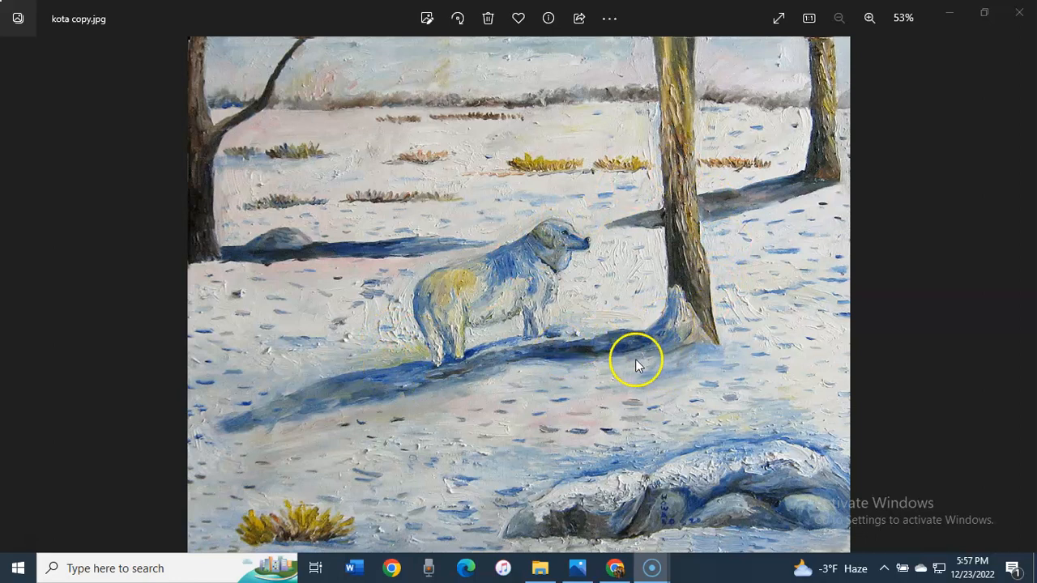
mouse_move(580, 382)
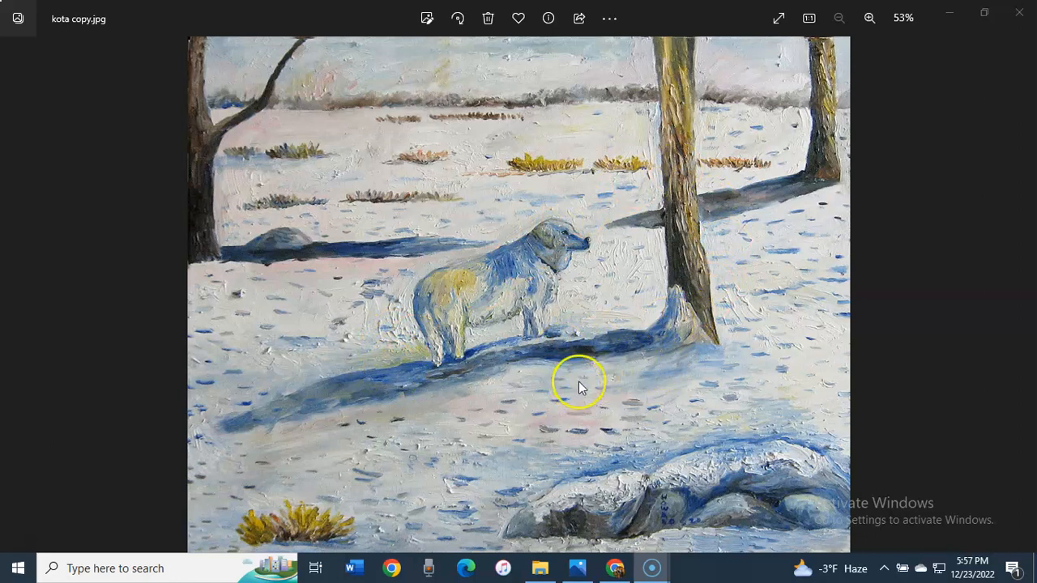
mouse_move(591, 246)
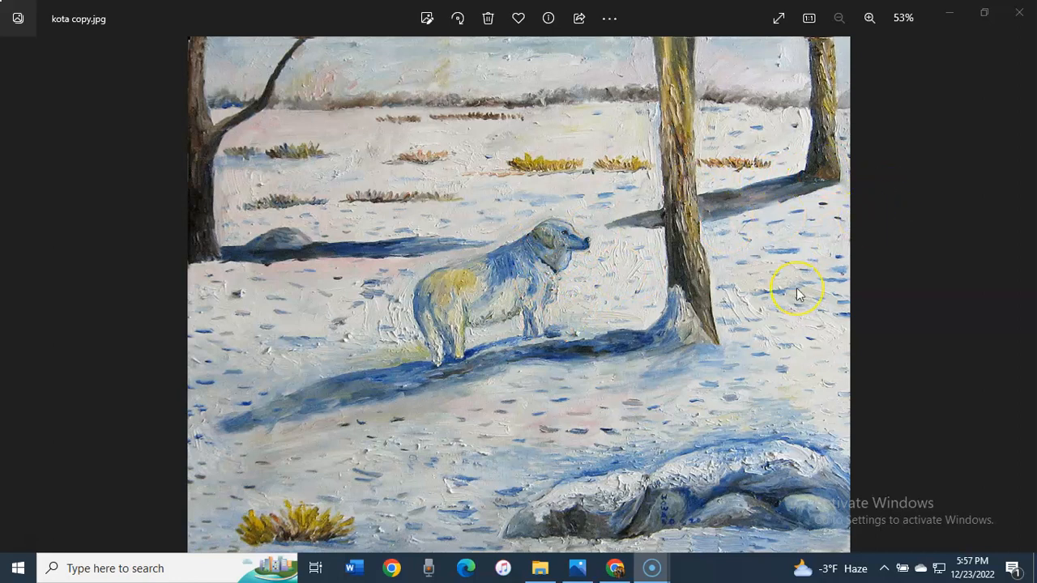
mouse_move(679, 240)
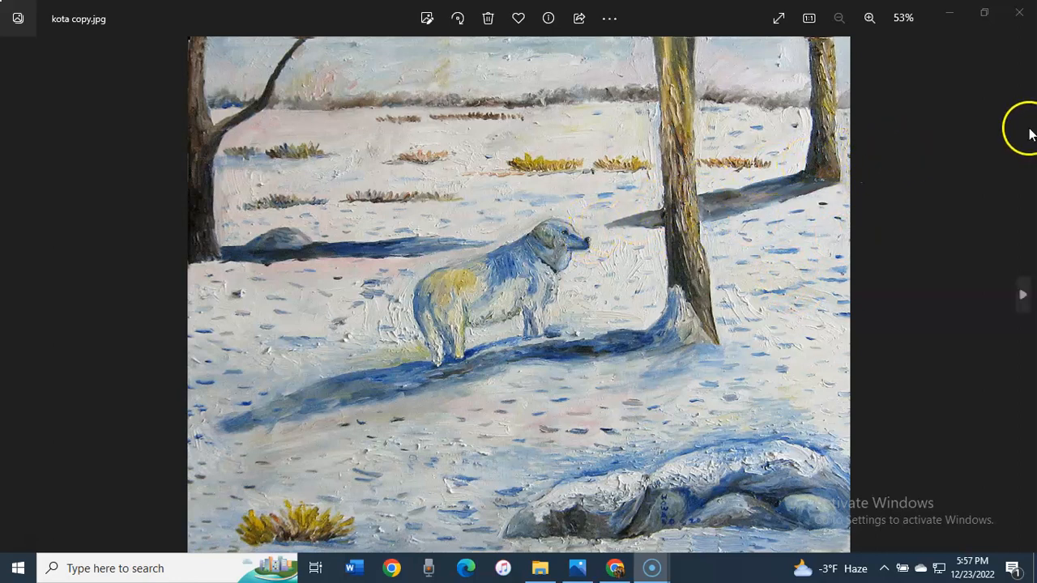
mouse_move(764, 249)
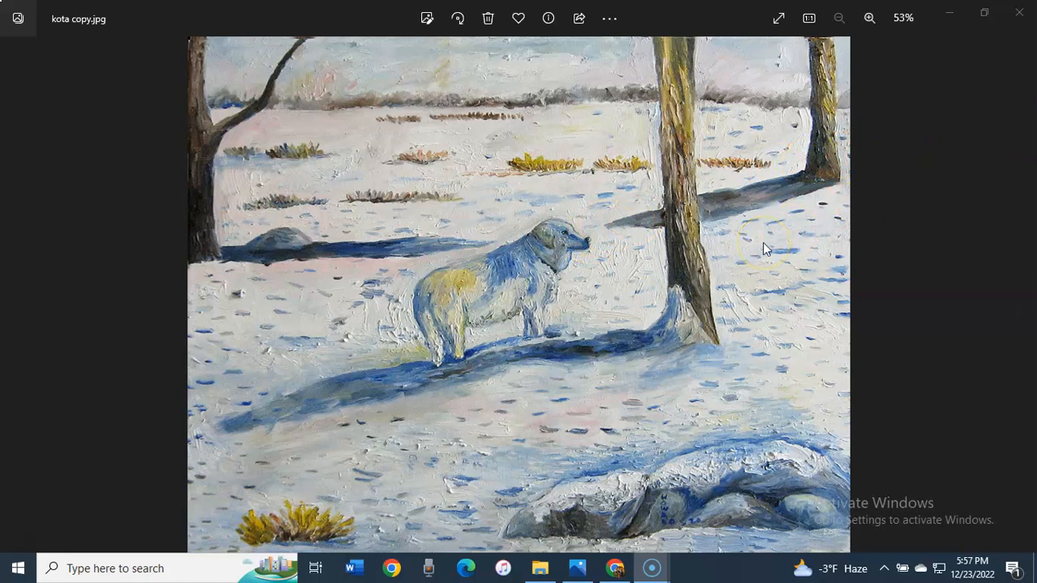
mouse_move(470, 275)
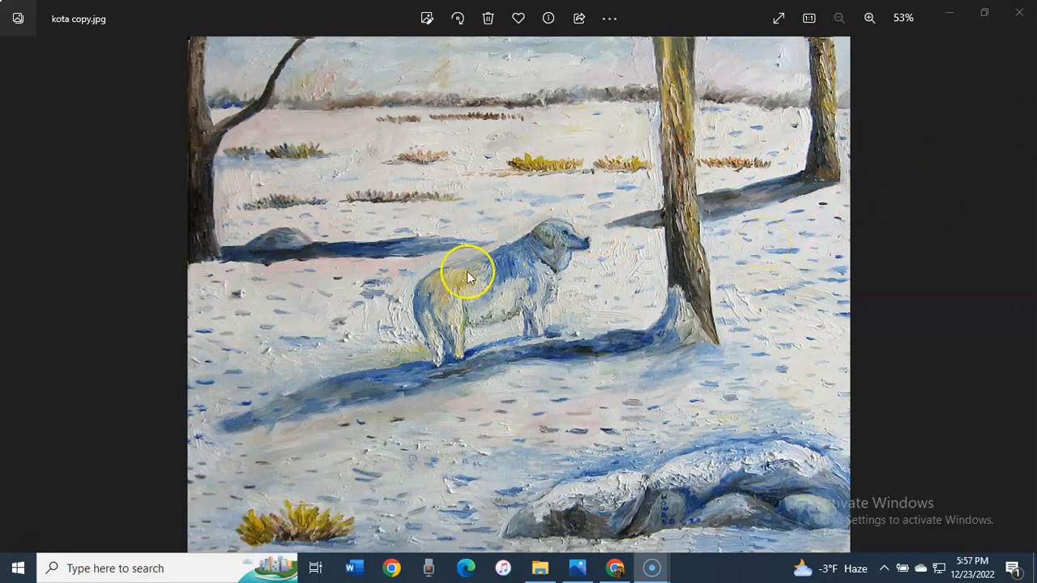
mouse_move(434, 324)
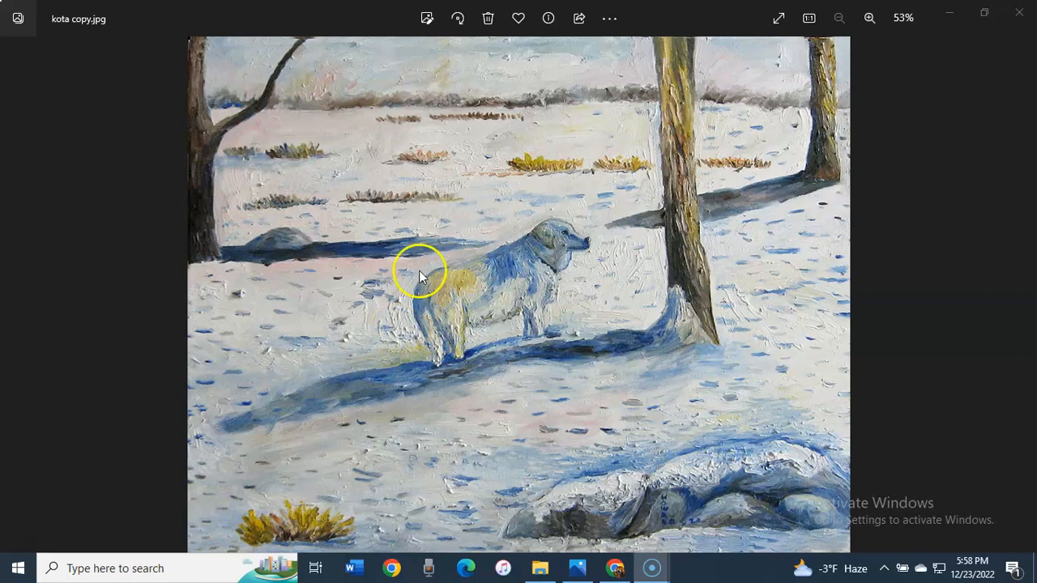
mouse_move(401, 281)
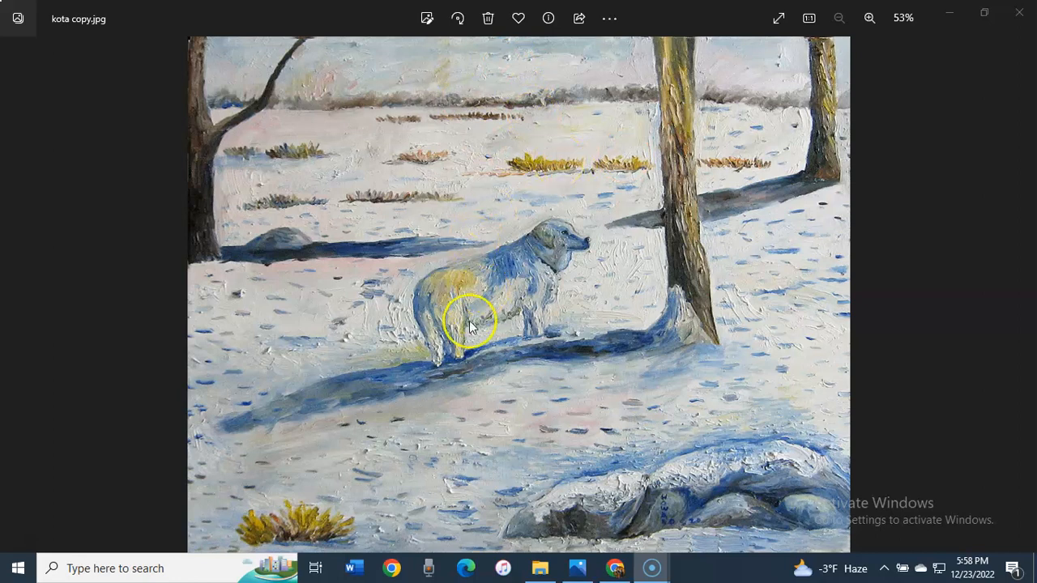
mouse_move(473, 341)
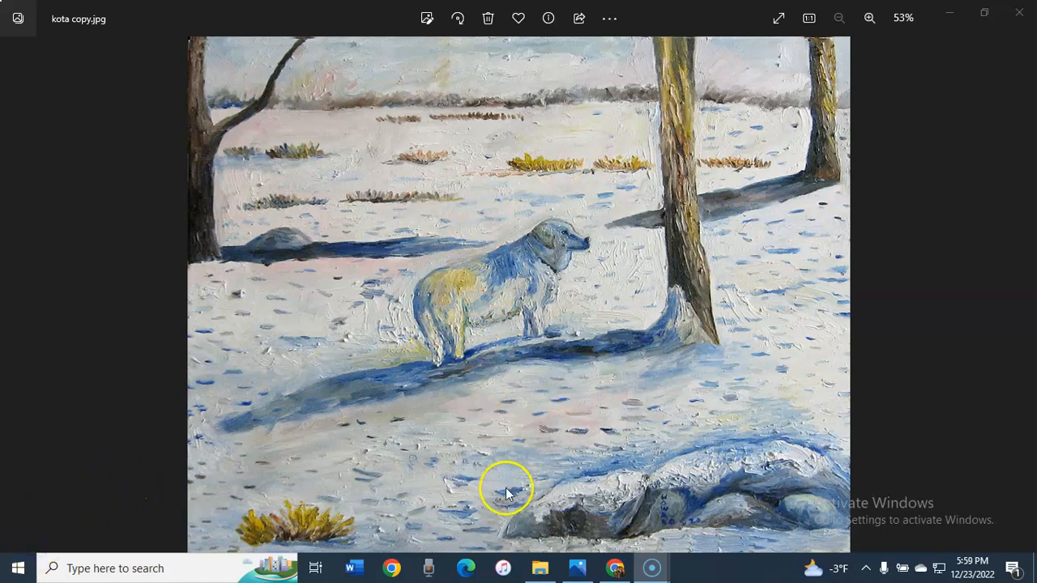
mouse_move(522, 372)
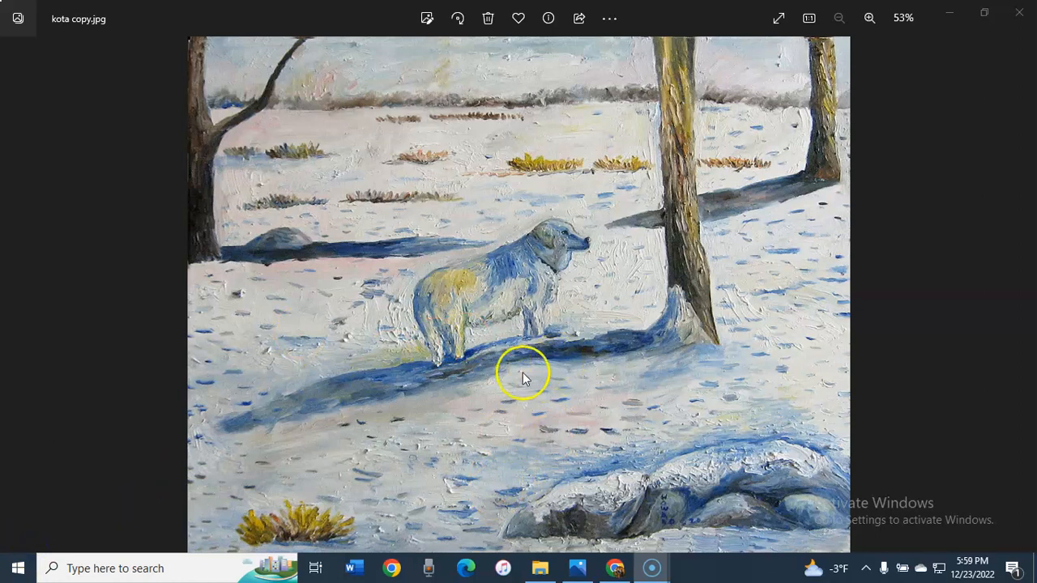
mouse_move(349, 251)
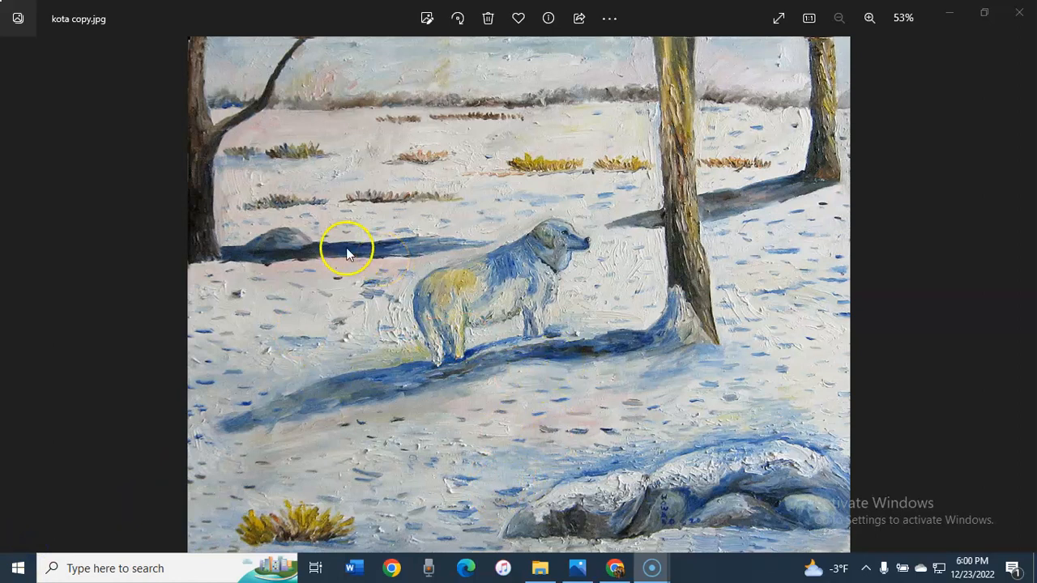
mouse_move(672, 104)
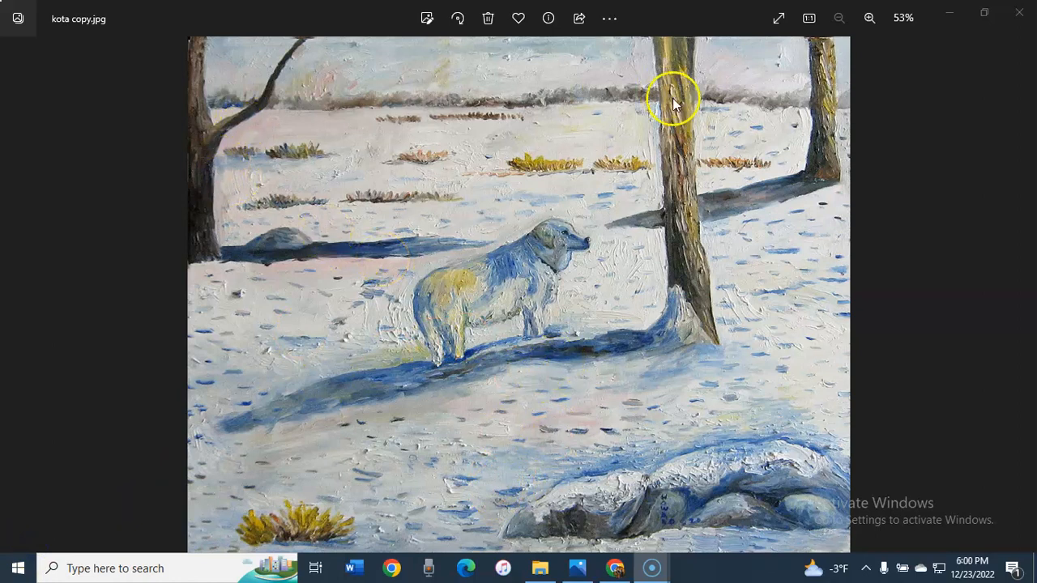
mouse_move(395, 166)
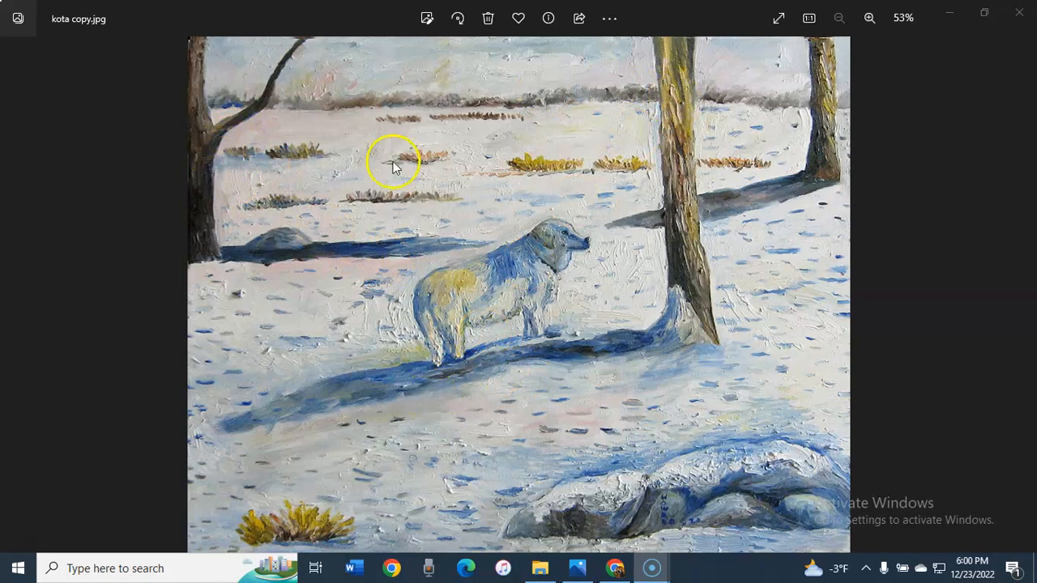
mouse_move(744, 84)
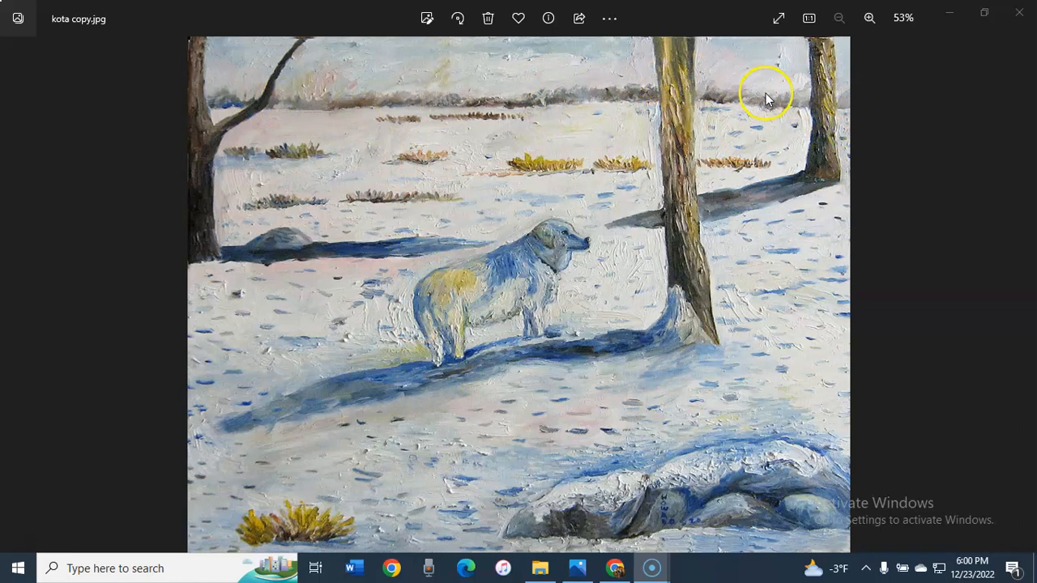
mouse_move(525, 110)
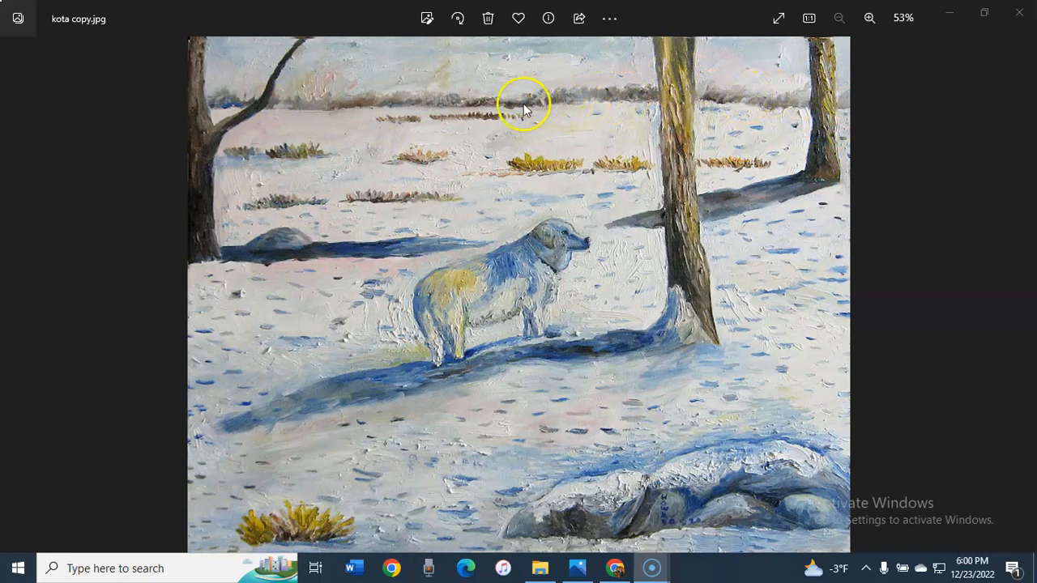
mouse_move(510, 97)
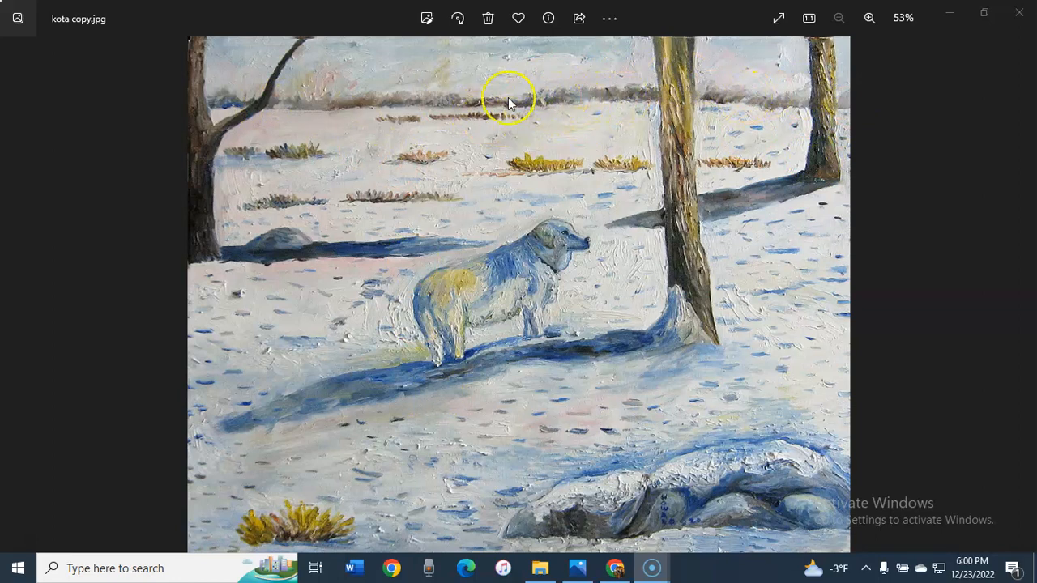
mouse_move(389, 122)
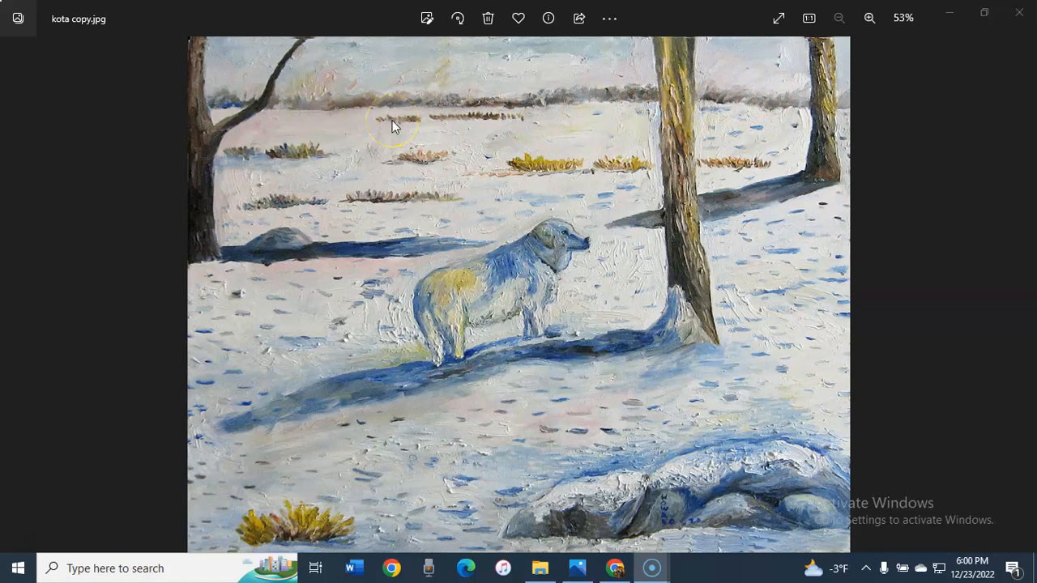
mouse_move(726, 133)
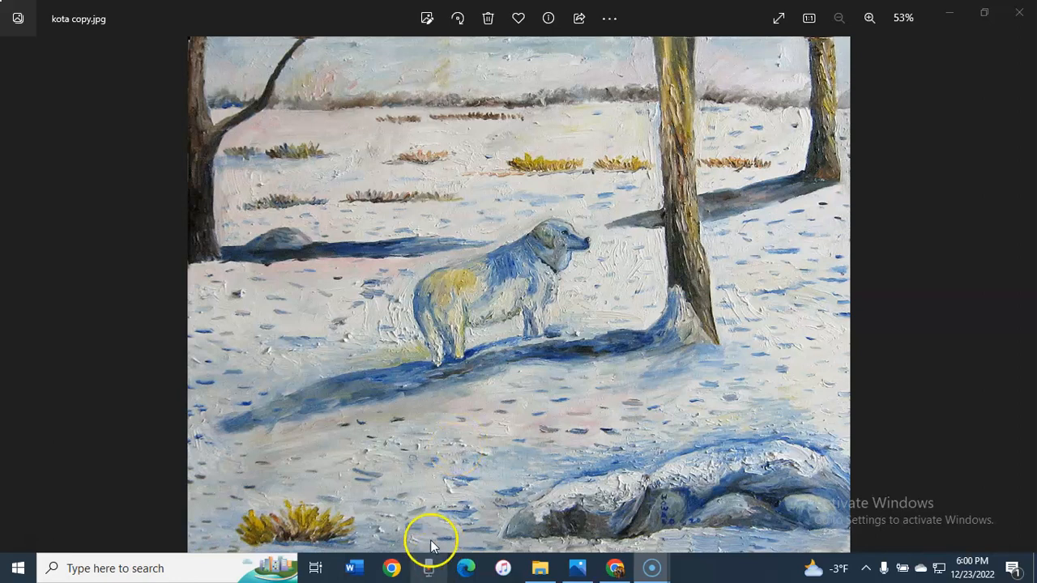
mouse_move(470, 245)
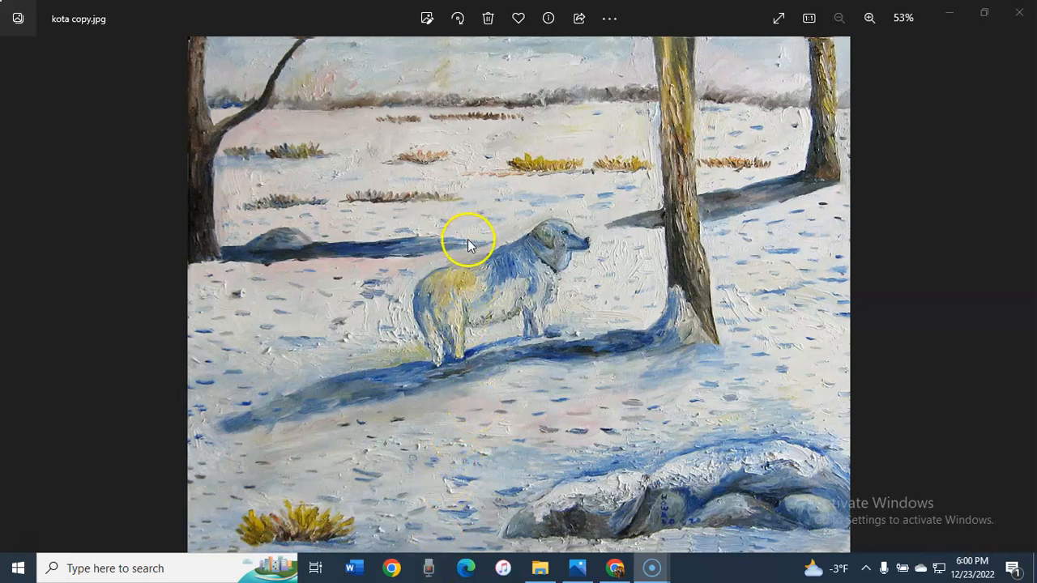
mouse_move(454, 191)
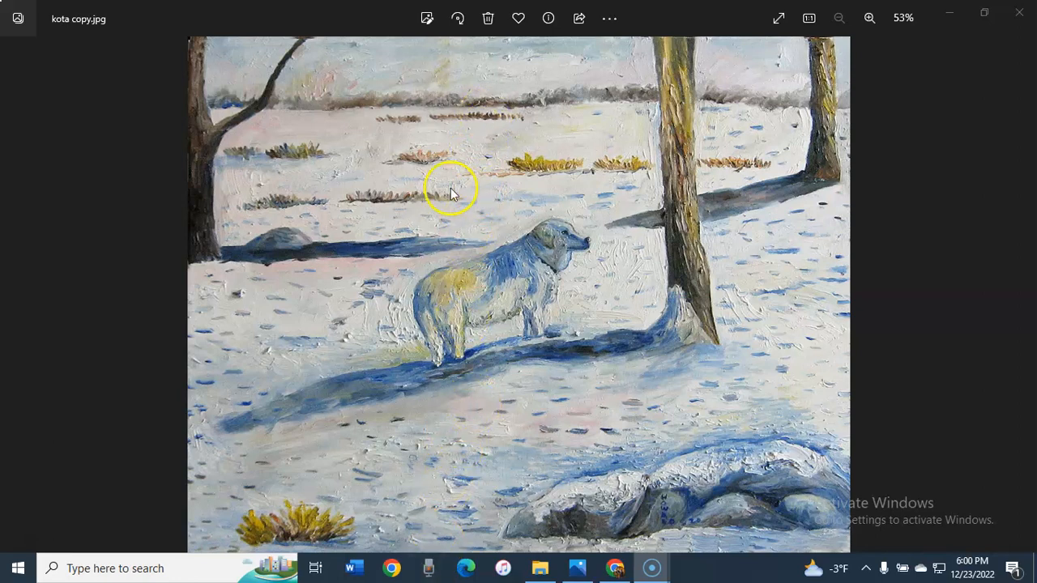
mouse_move(427, 431)
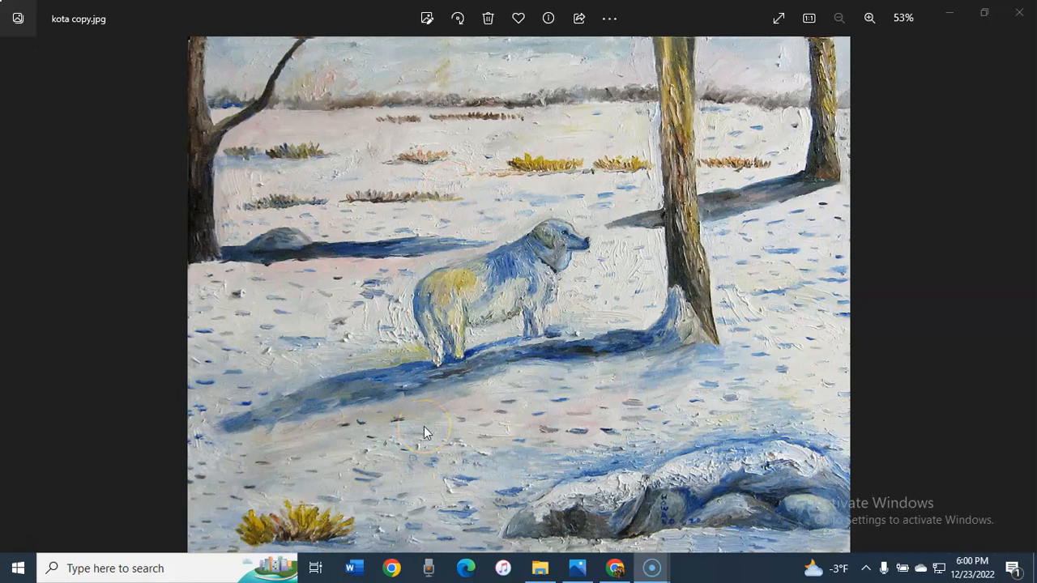
mouse_move(753, 438)
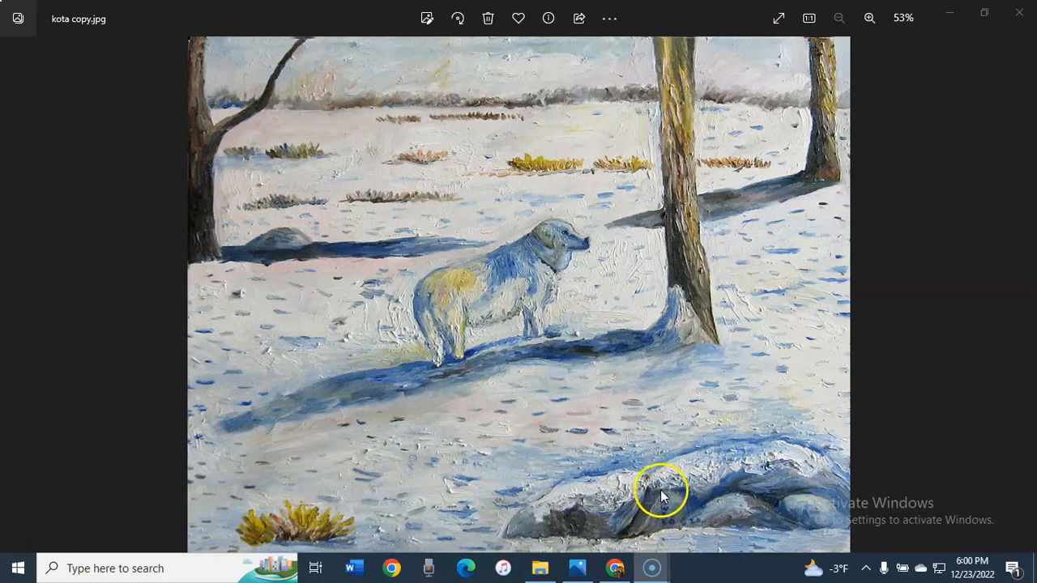
mouse_move(668, 522)
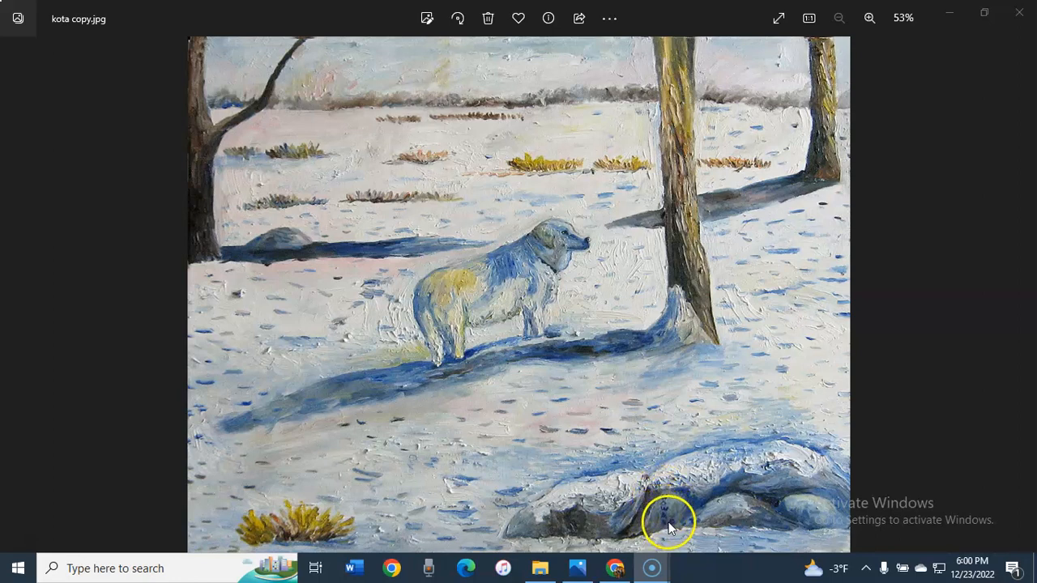
mouse_move(672, 526)
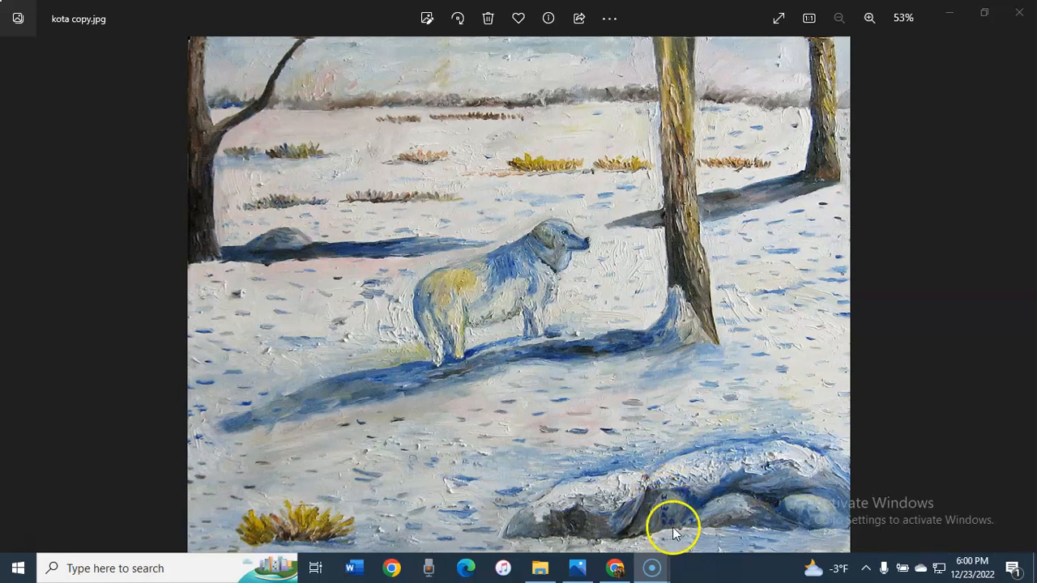
mouse_move(664, 521)
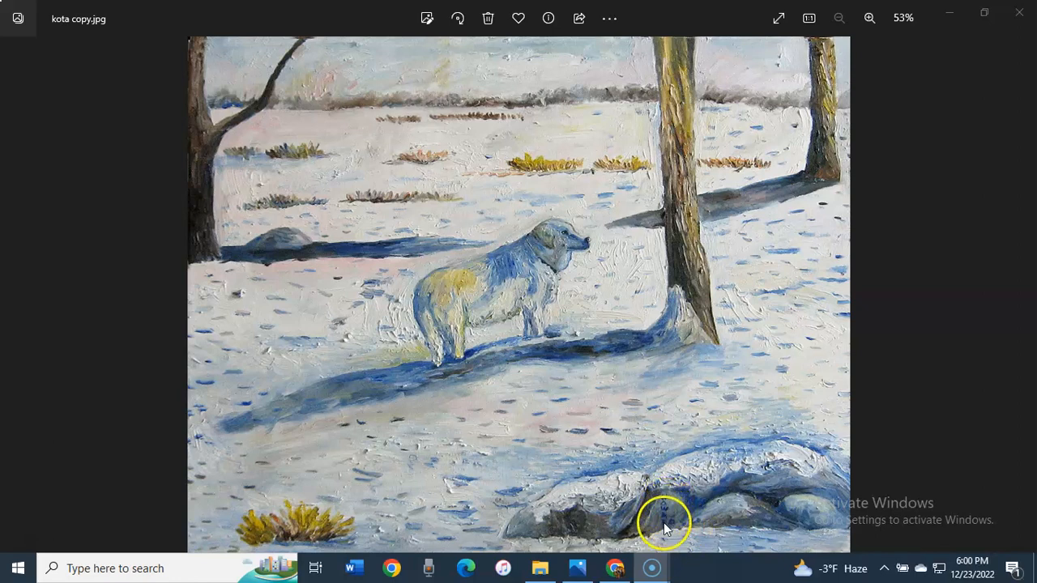
mouse_move(697, 521)
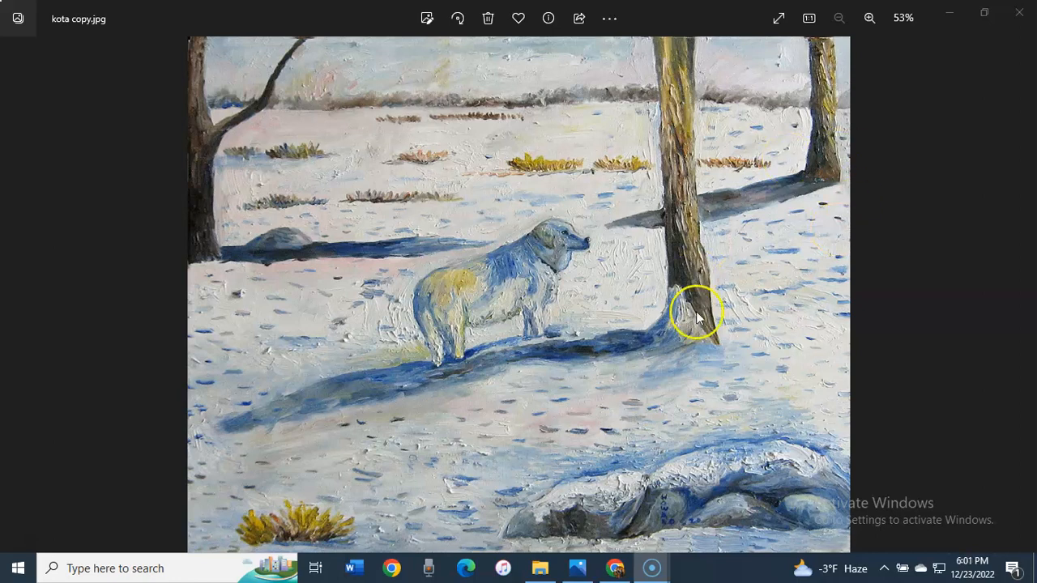
mouse_move(473, 434)
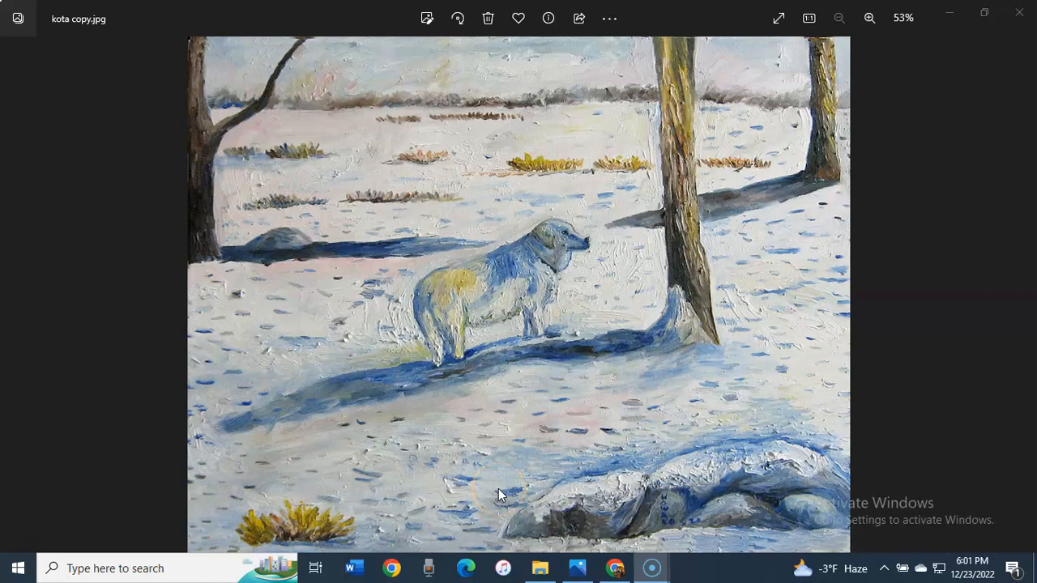
click(424, 460)
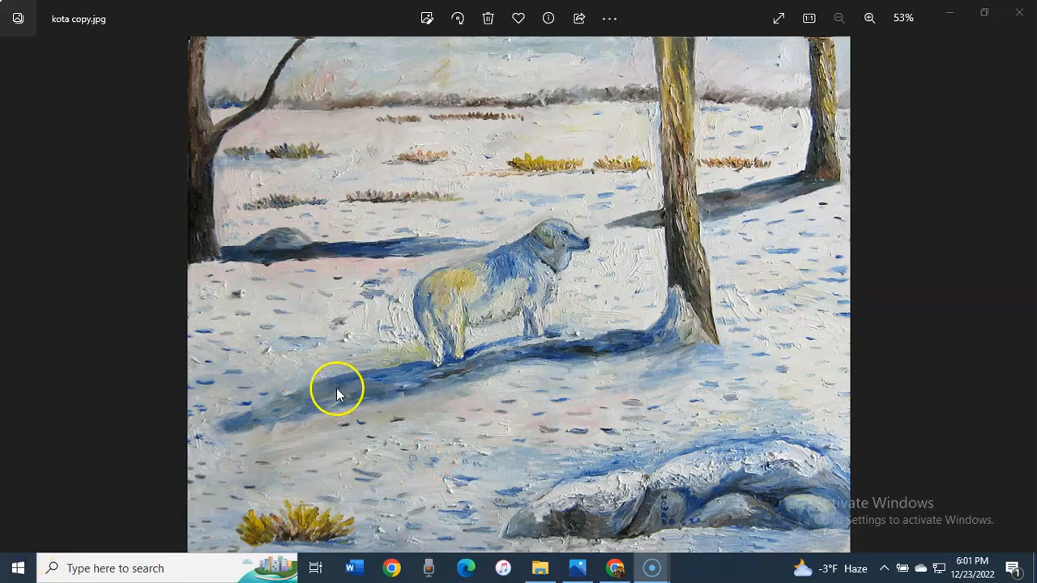
mouse_move(309, 314)
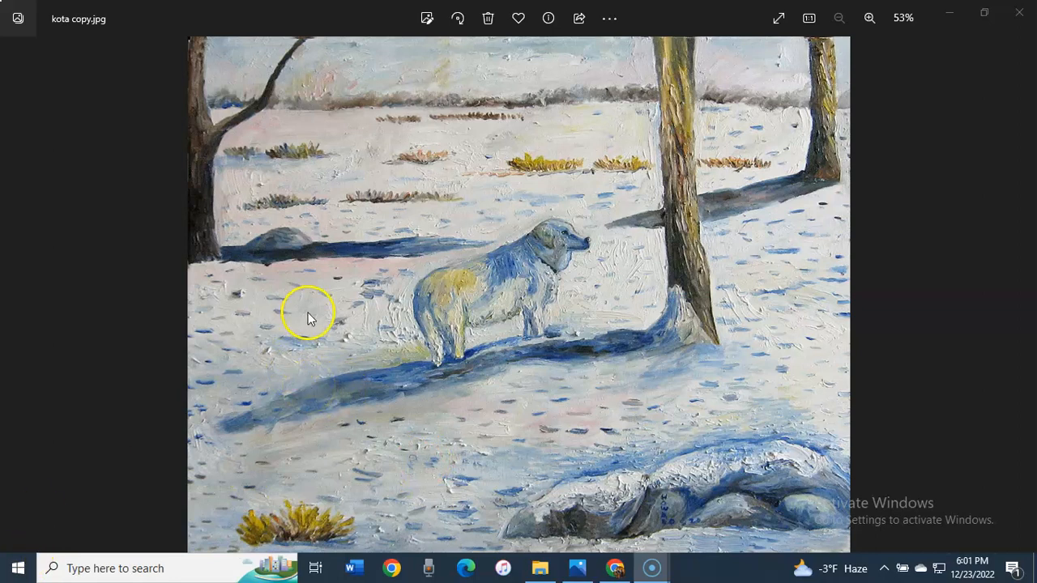
mouse_move(308, 332)
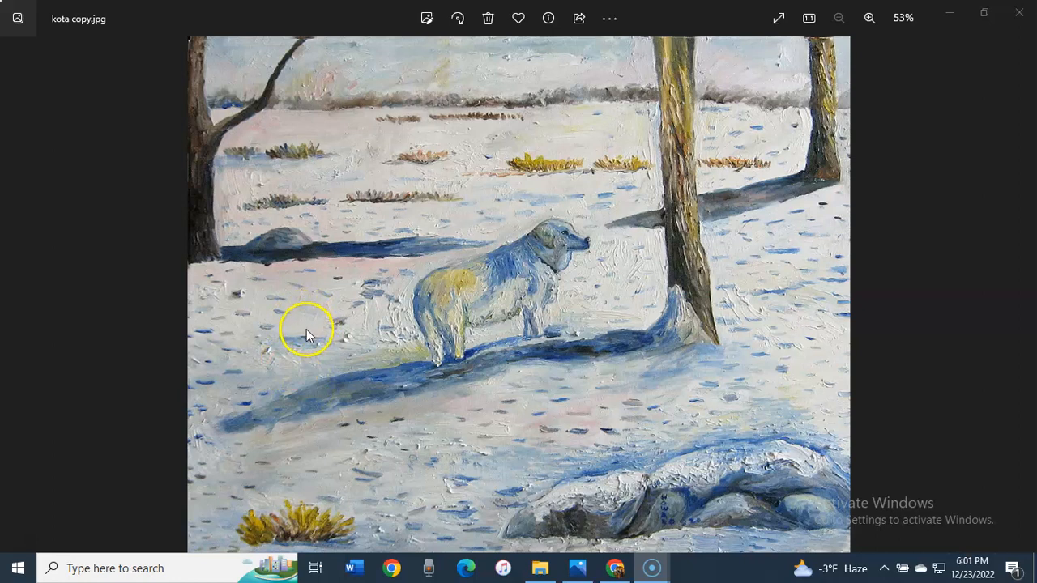
mouse_move(510, 269)
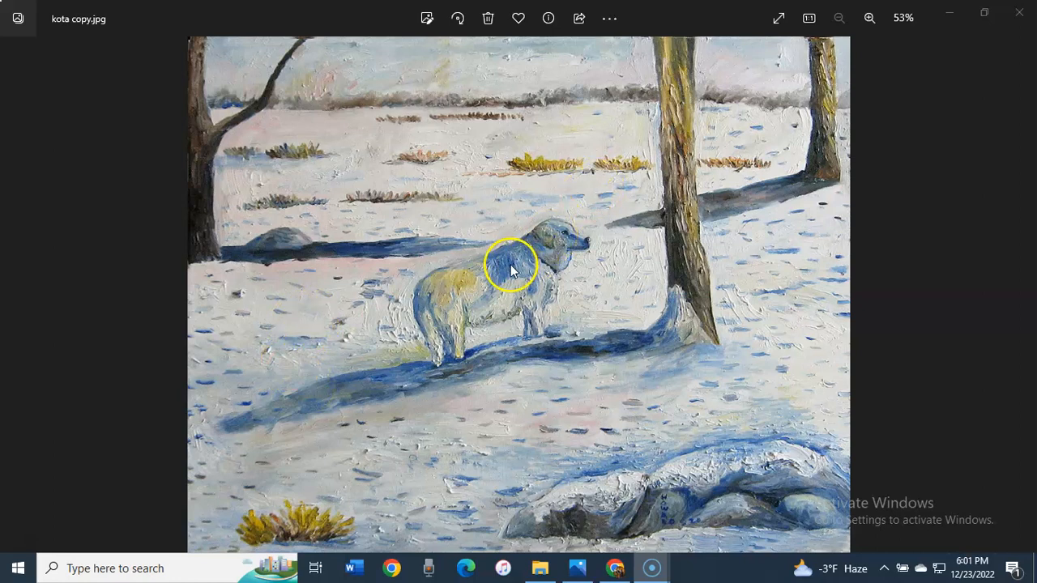
mouse_move(316, 91)
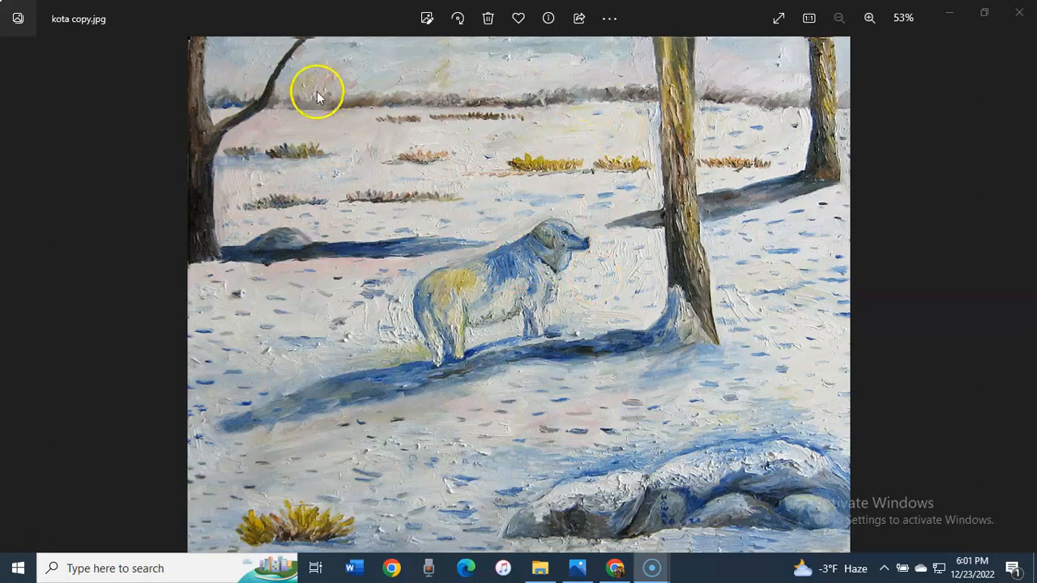
mouse_move(227, 250)
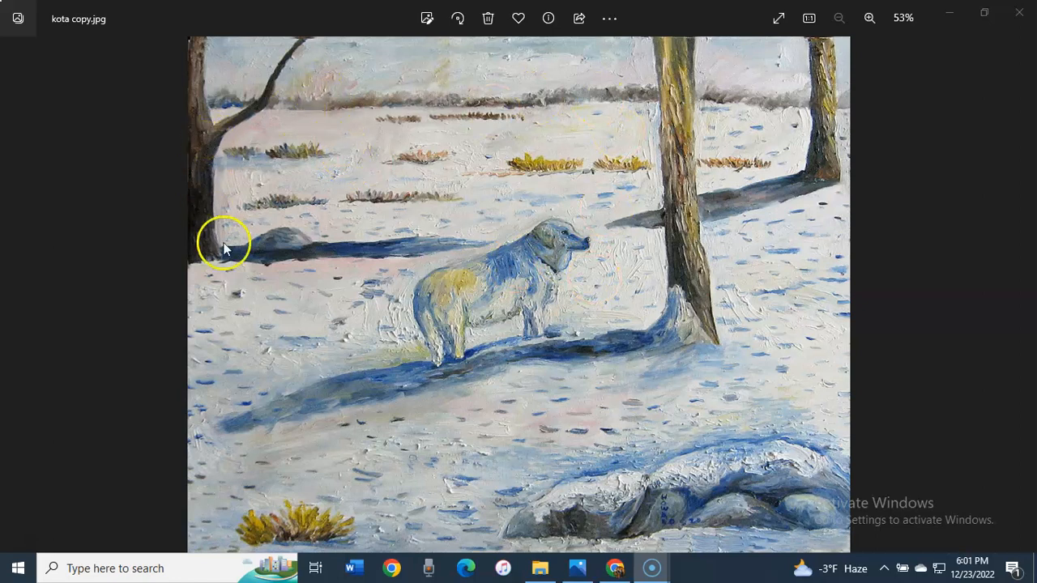
mouse_move(253, 282)
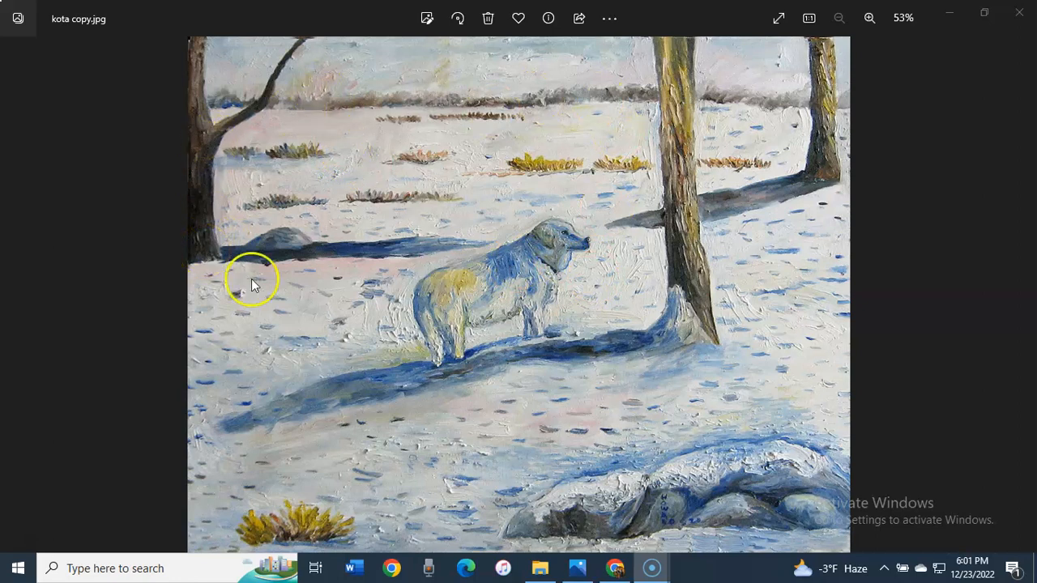
mouse_move(454, 291)
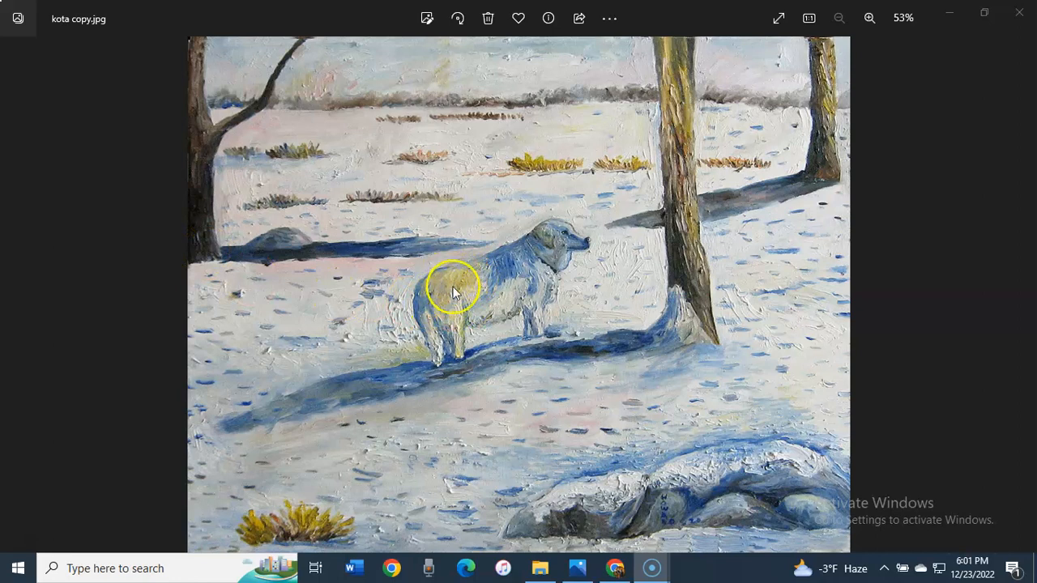
mouse_move(790, 336)
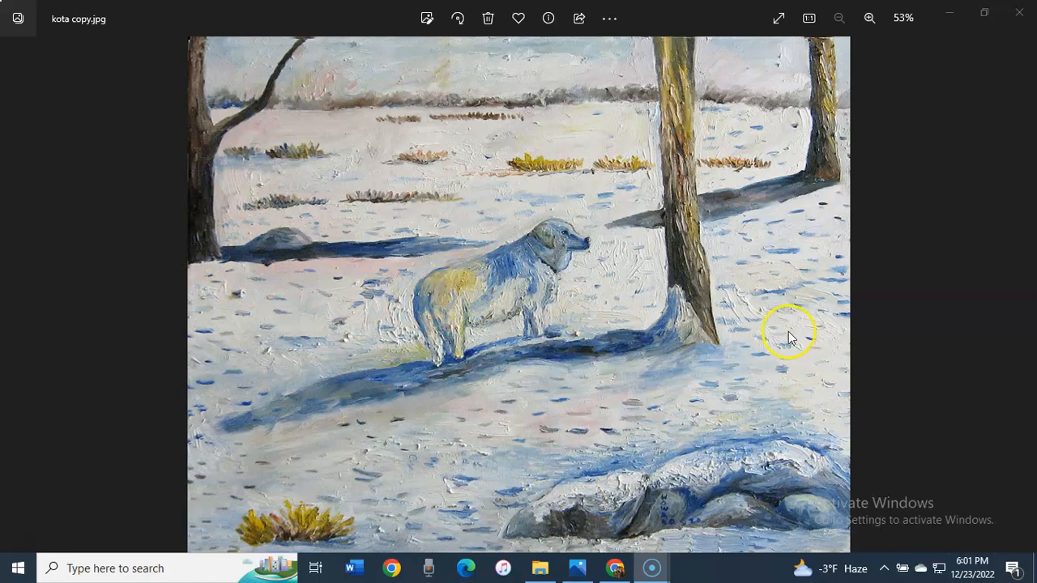
mouse_move(612, 387)
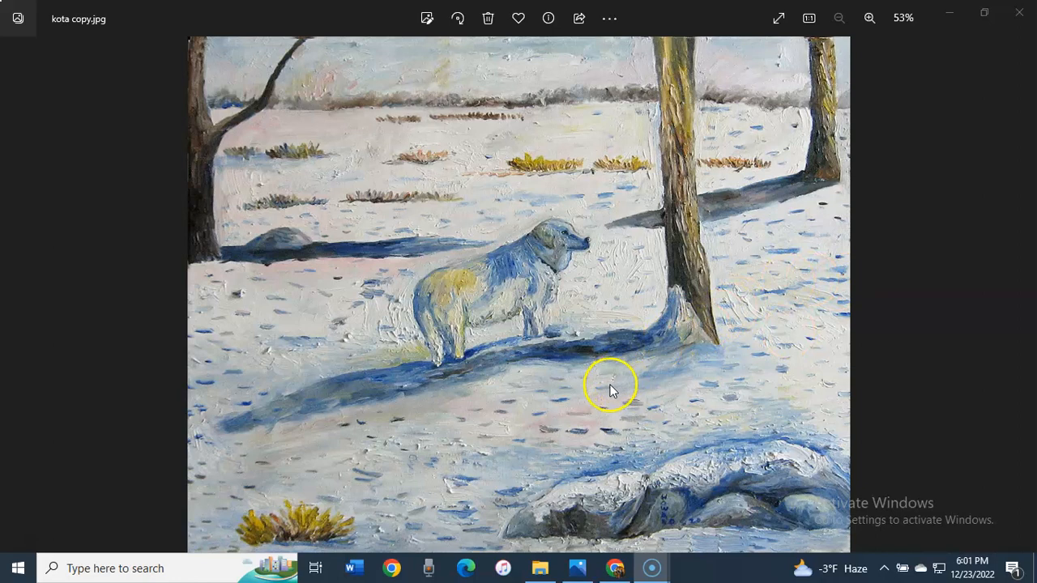
mouse_move(705, 503)
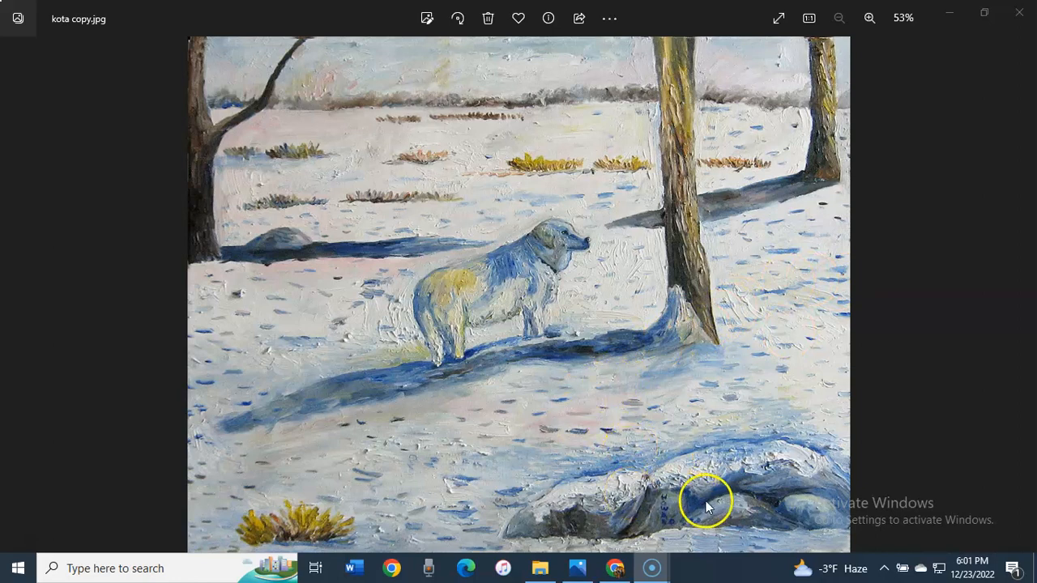
mouse_move(745, 516)
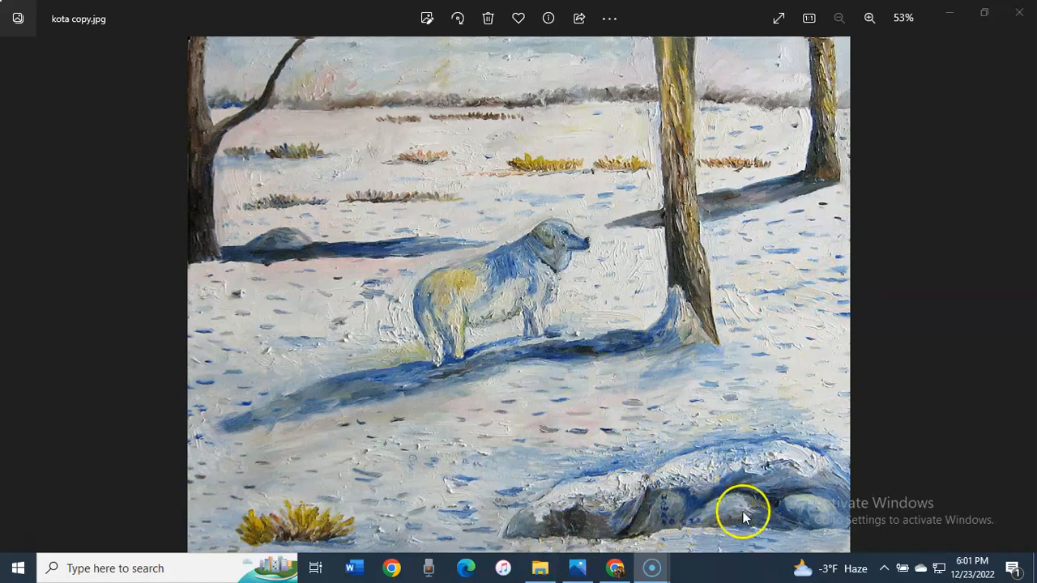
mouse_move(818, 486)
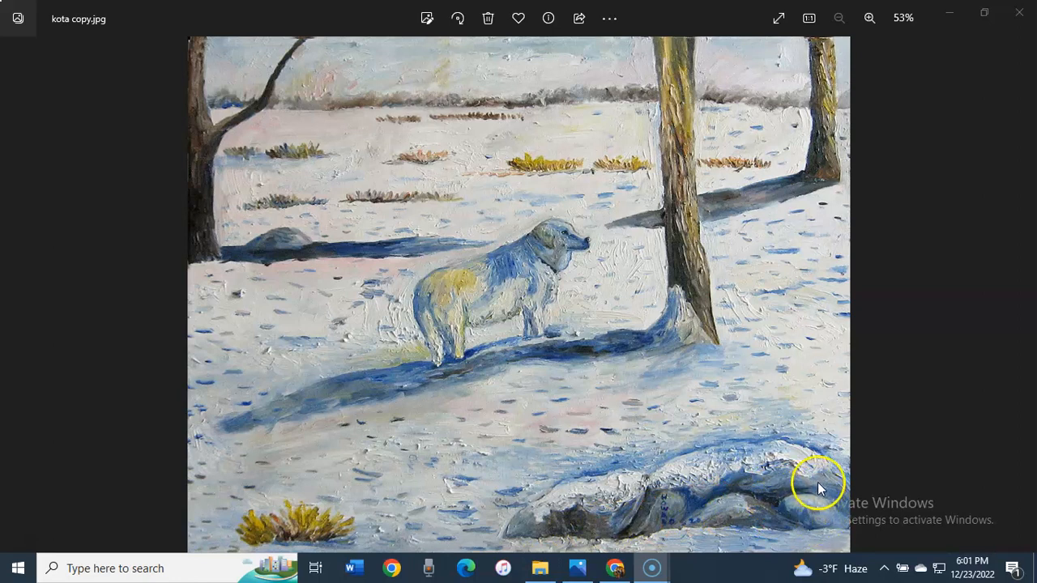
mouse_move(774, 408)
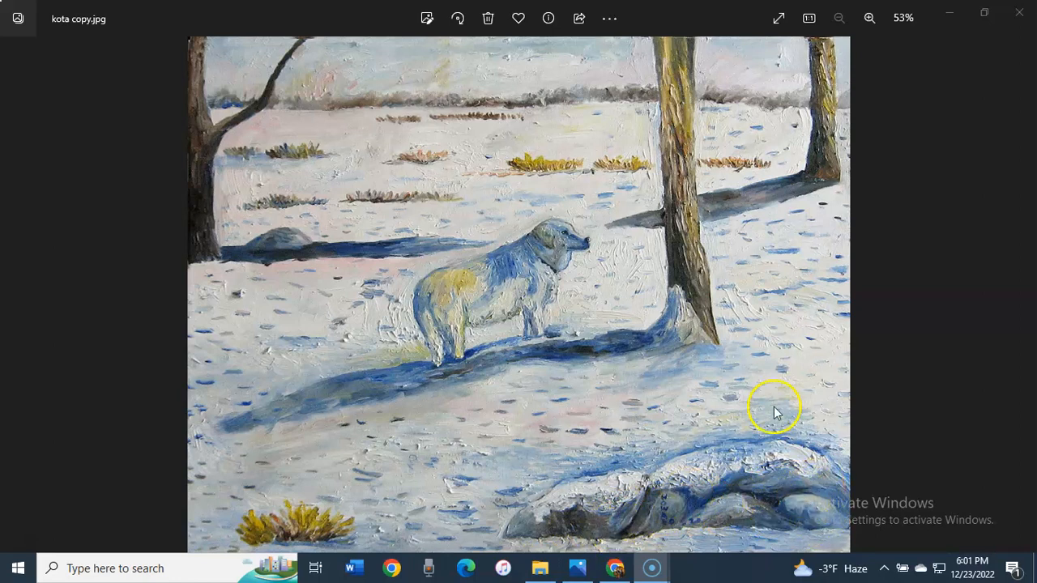
mouse_move(749, 495)
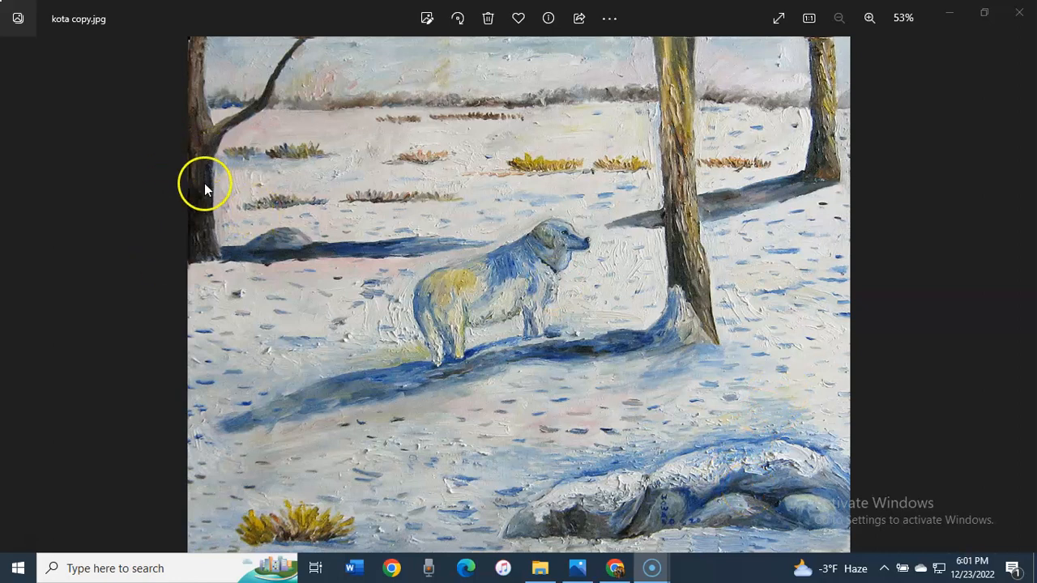
mouse_move(260, 96)
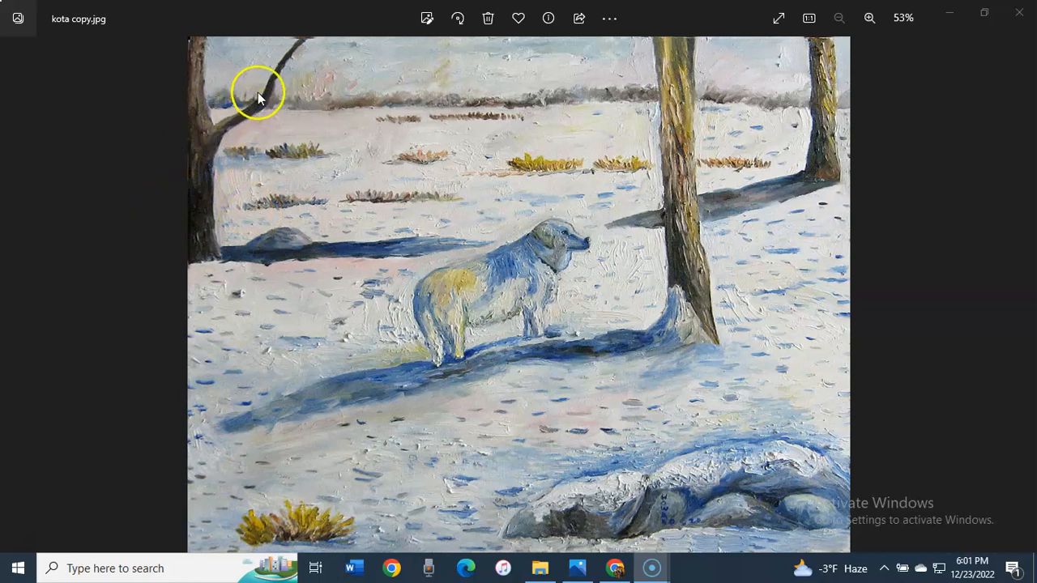
mouse_move(678, 153)
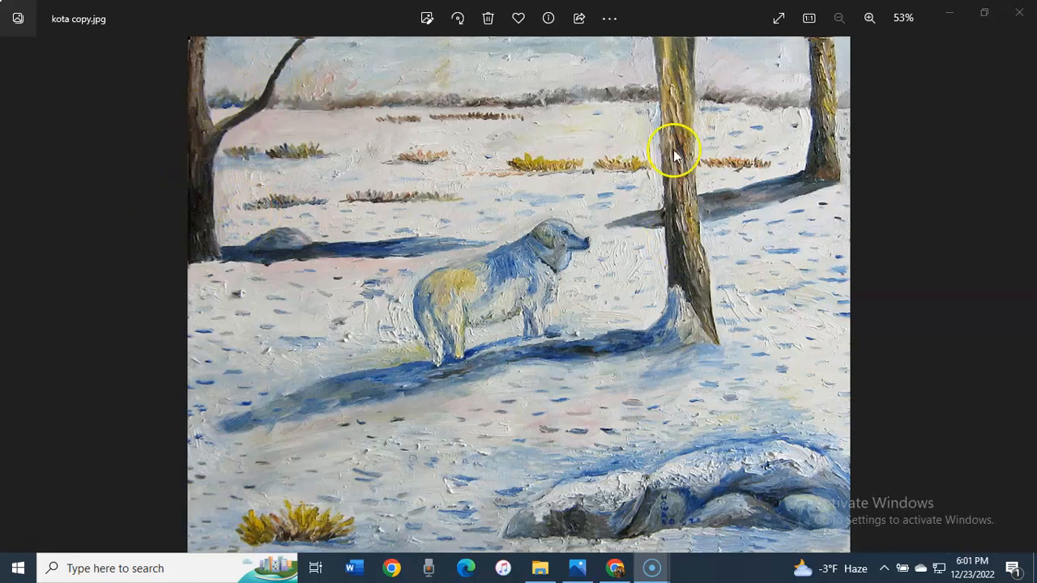
mouse_move(716, 295)
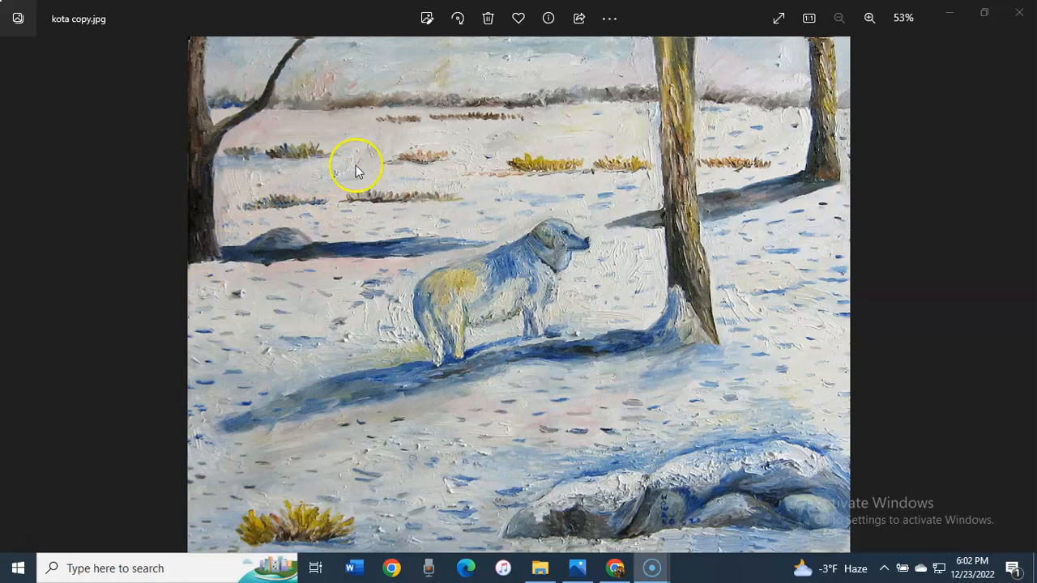
mouse_move(486, 217)
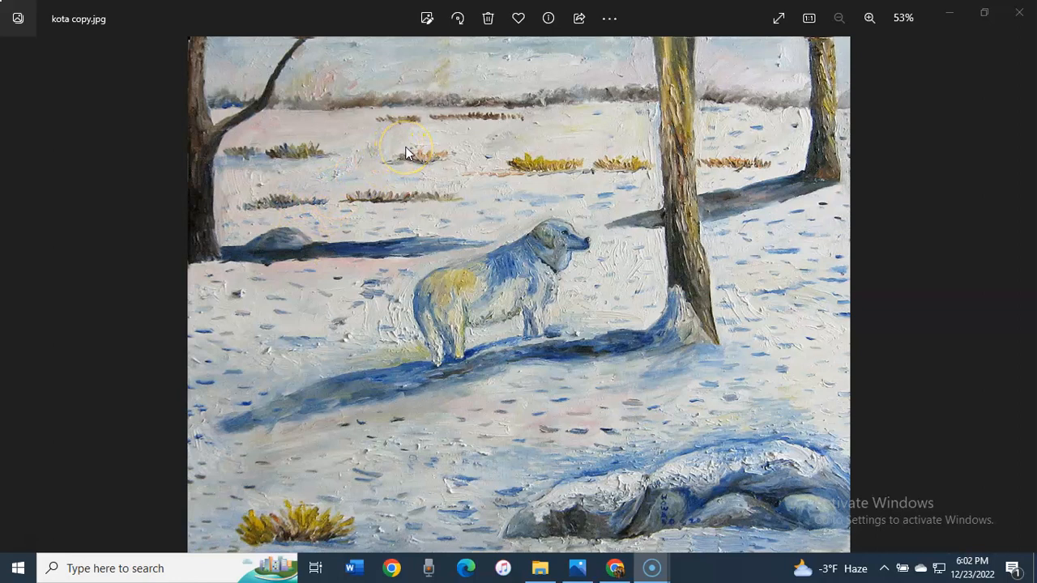
mouse_move(376, 169)
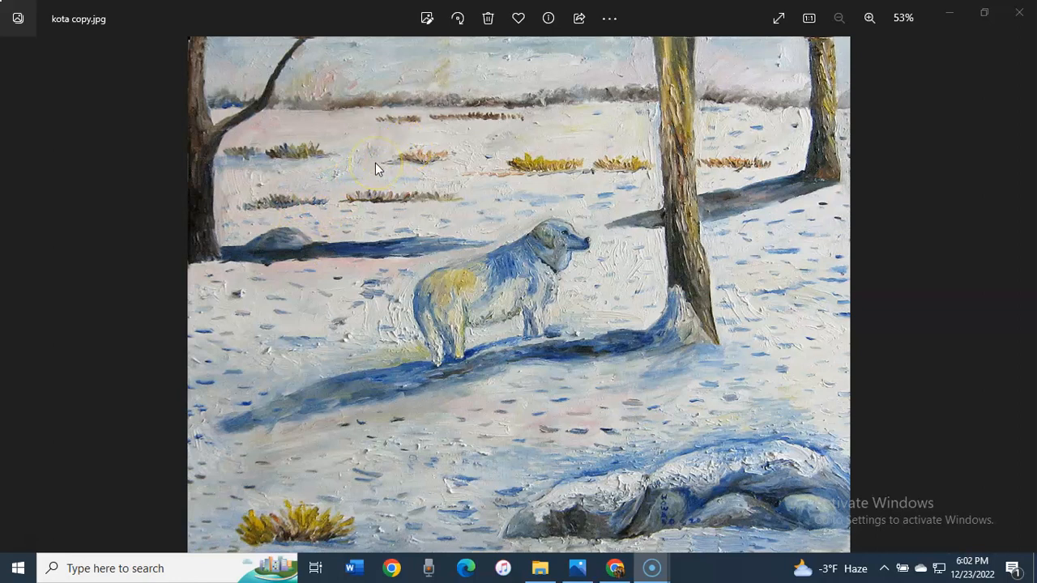
mouse_move(580, 188)
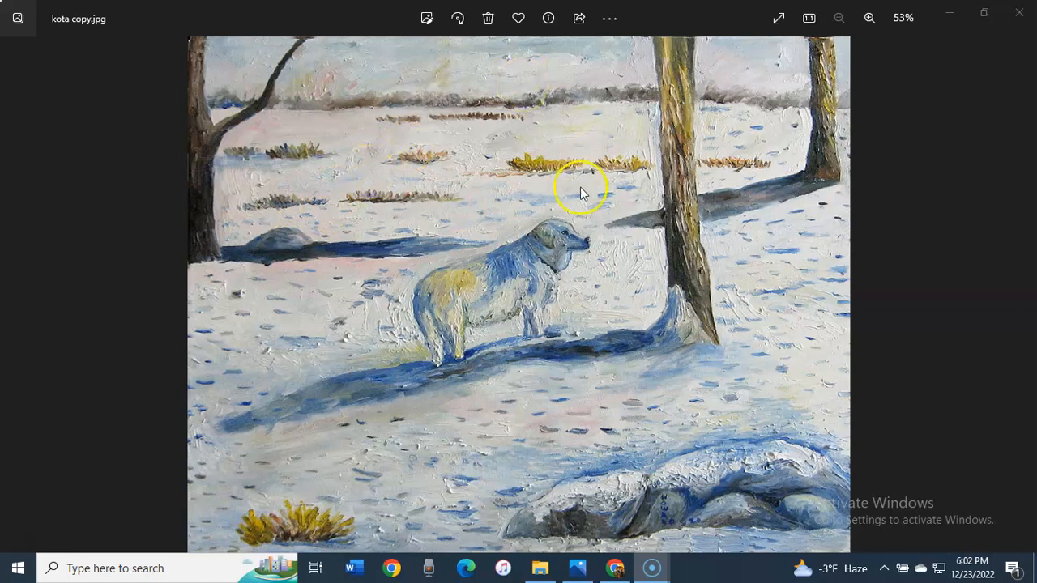
mouse_move(543, 273)
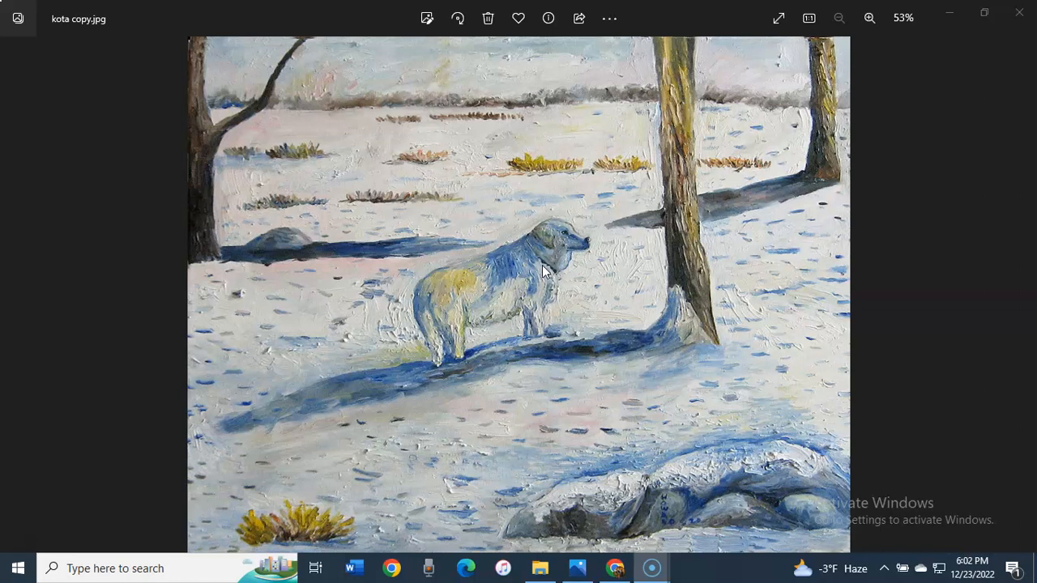
mouse_move(626, 360)
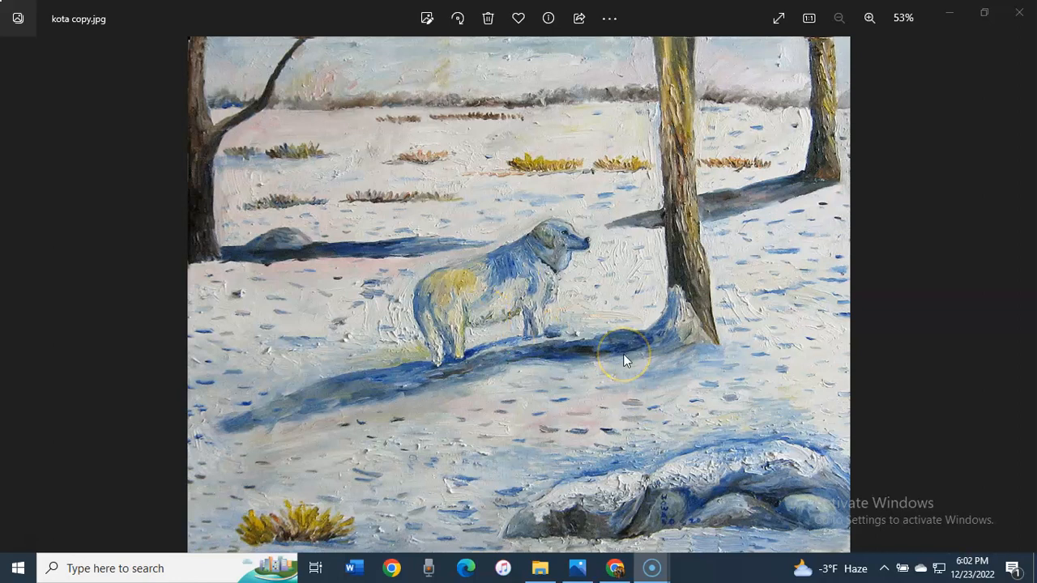
mouse_move(629, 359)
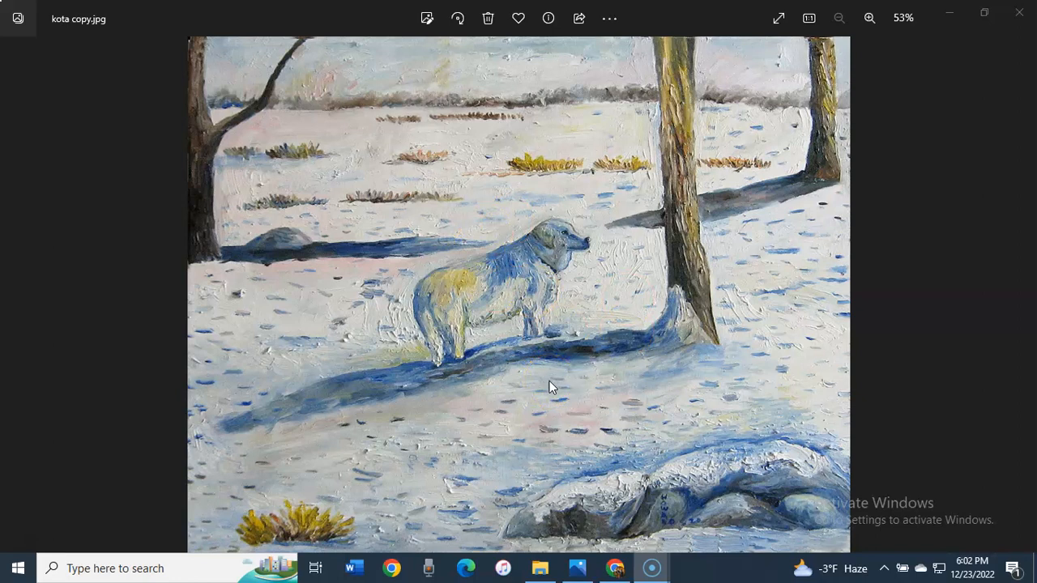
mouse_move(612, 277)
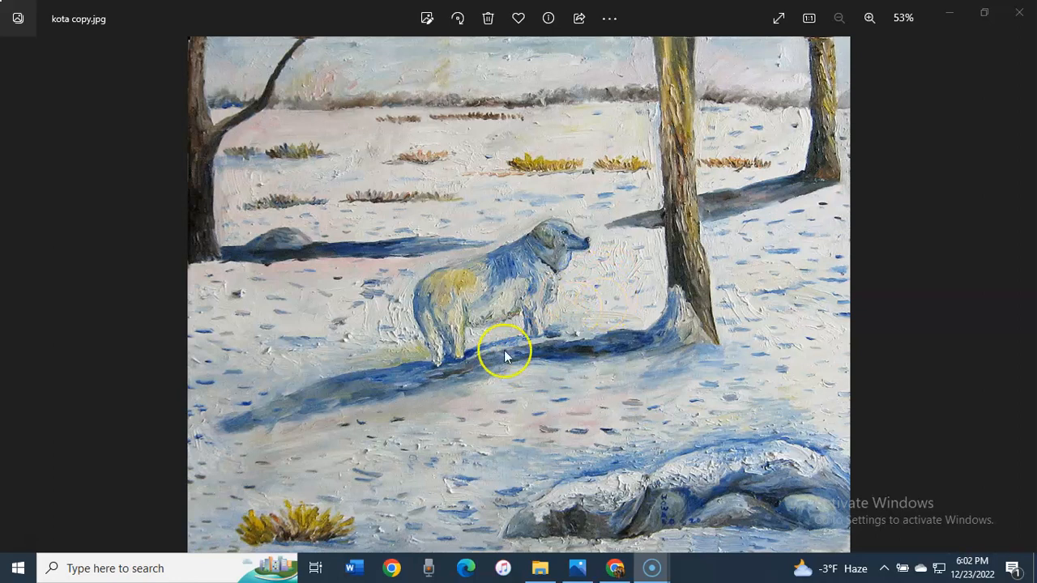
mouse_move(103, 444)
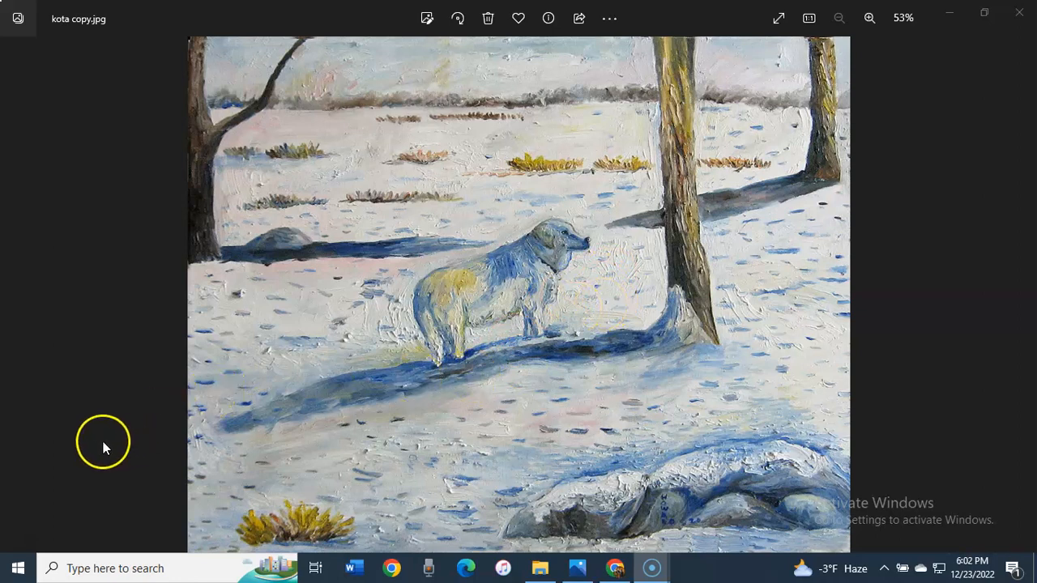